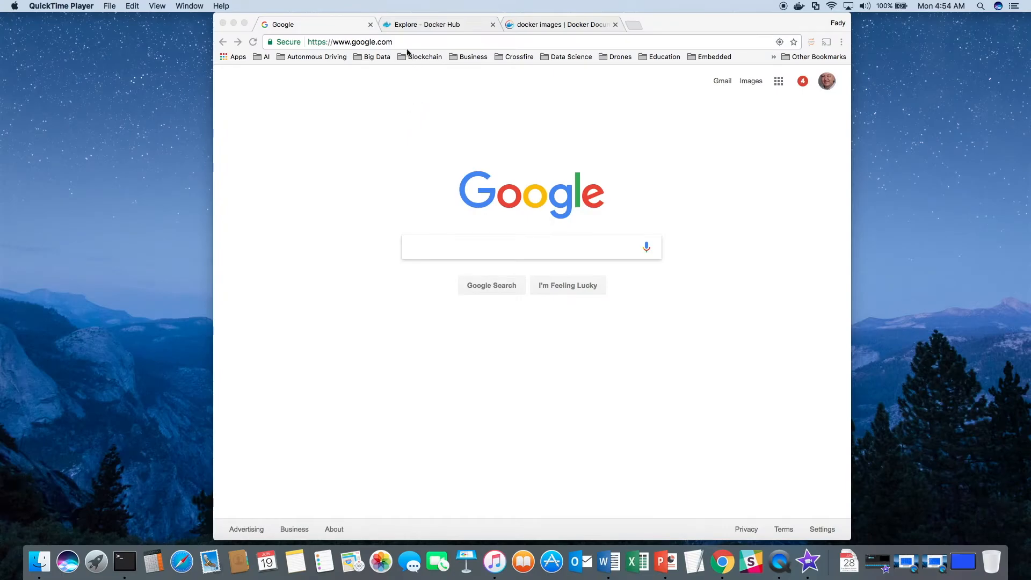
Load docker.com in Chrome and open the Get Docker Community Edition page.
click(404, 41)
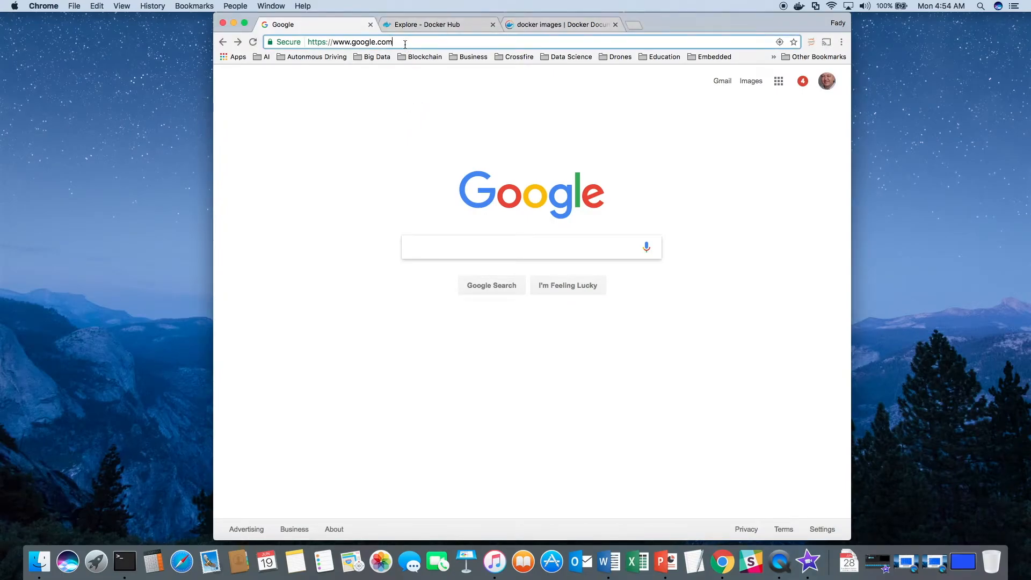
text(dov)
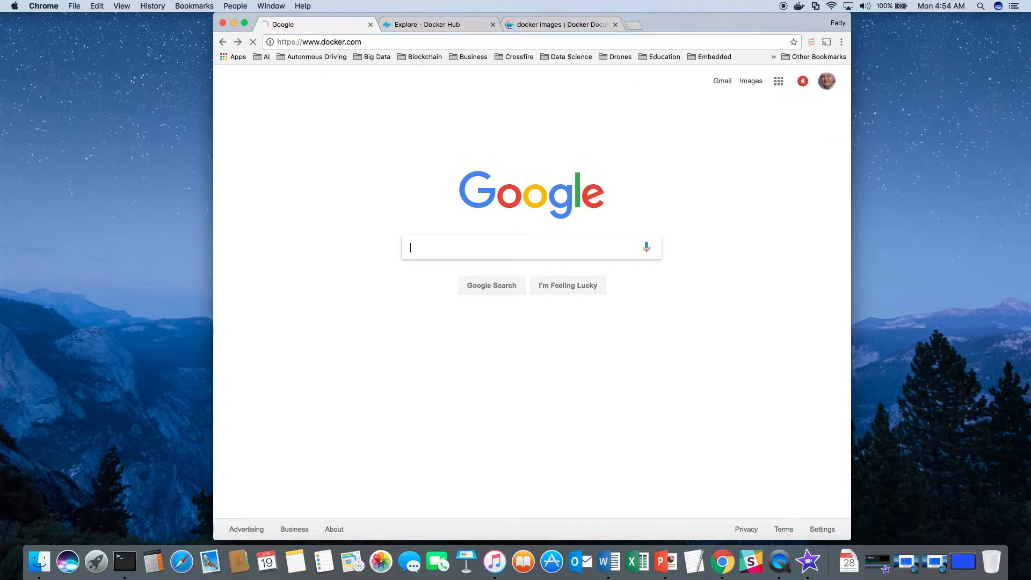
key(Enter)
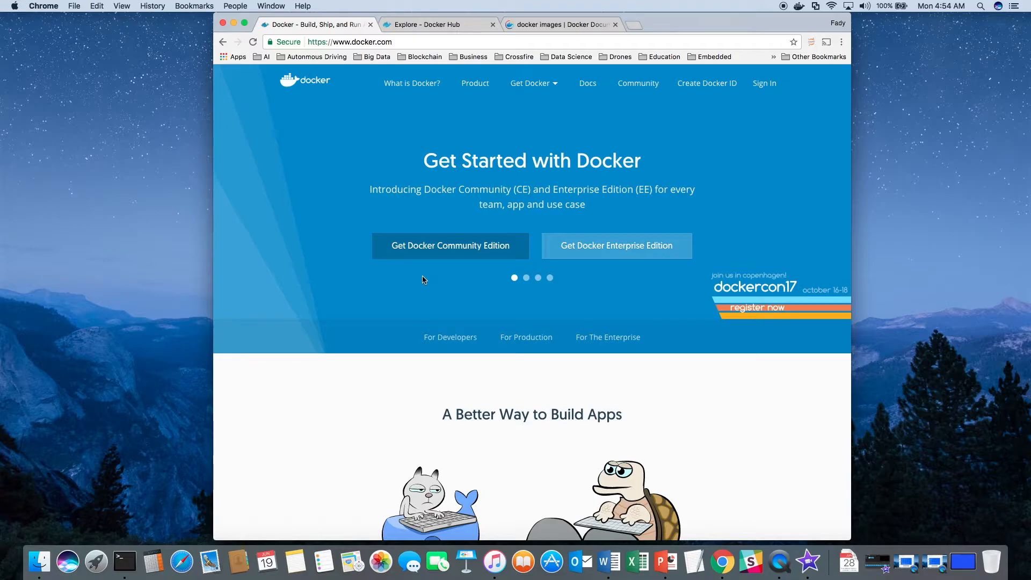
mouse_move(444, 253)
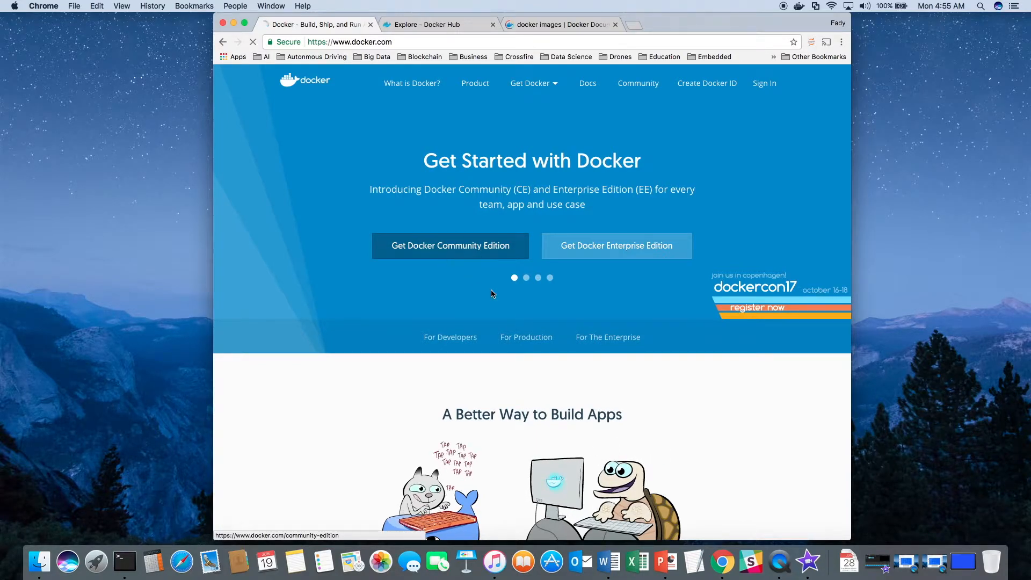
click(449, 245)
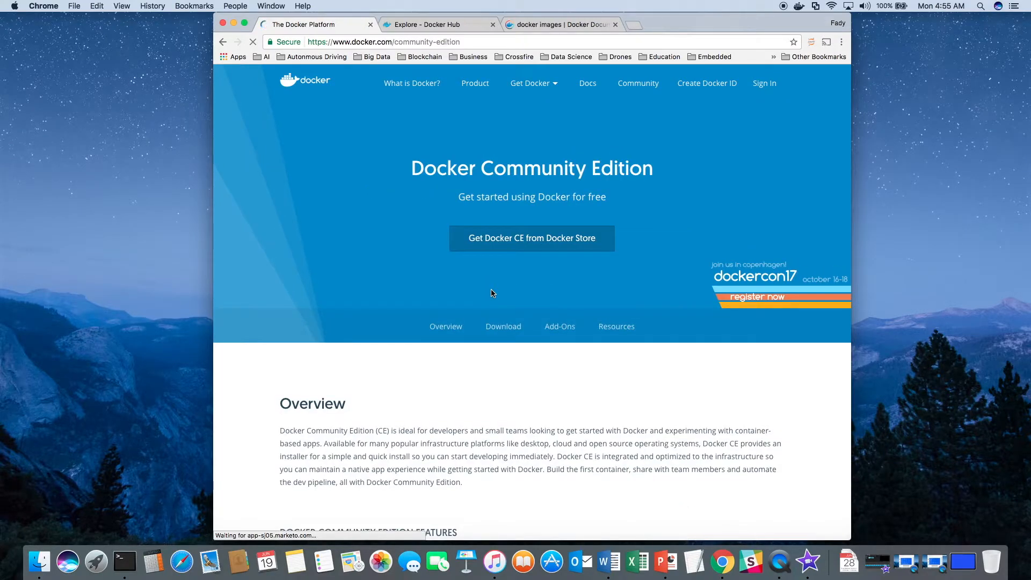
mouse_move(520, 244)
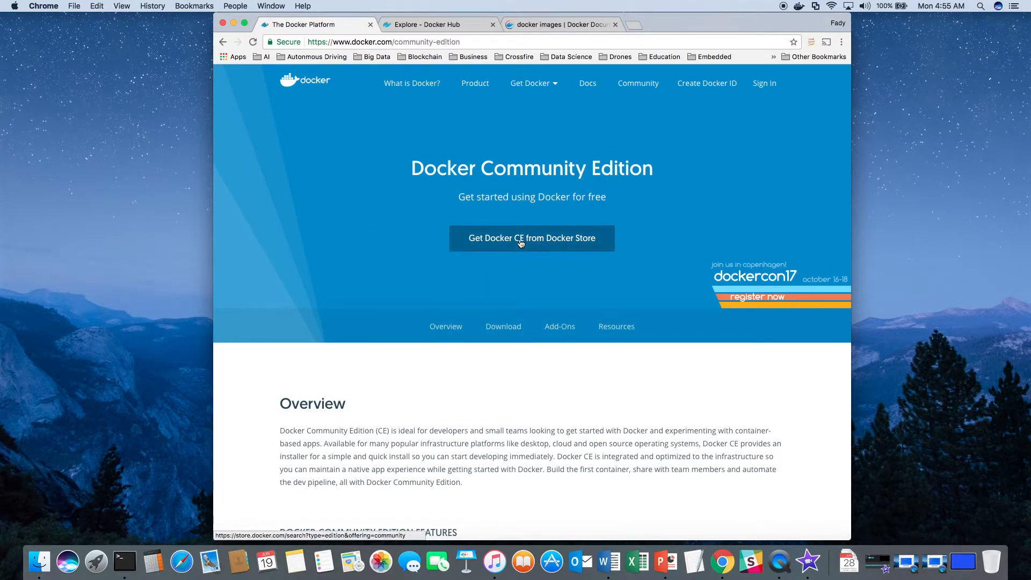
Open Docker CE in Docker Store and scroll through the eight editions, including Mac.
click(531, 238)
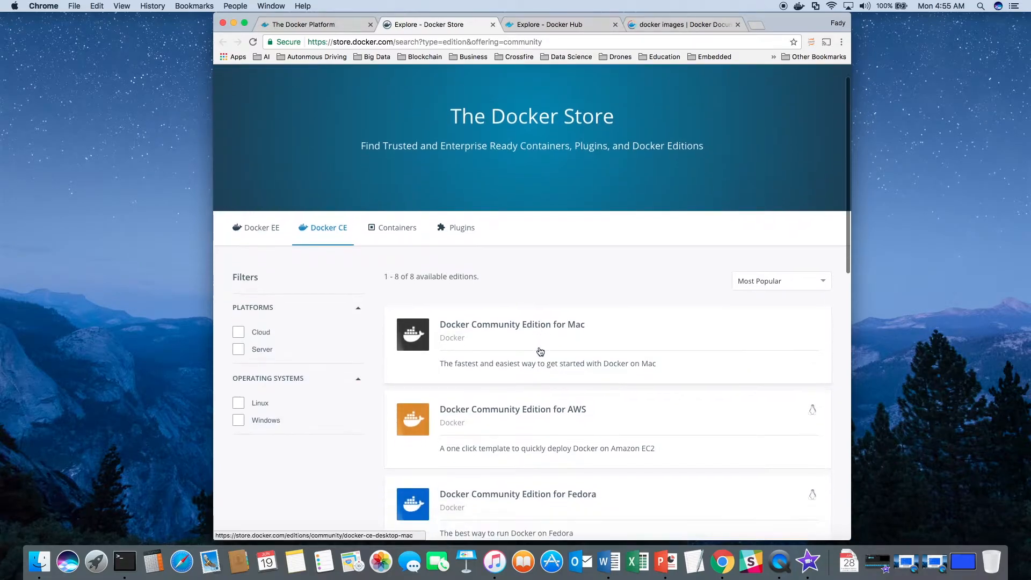
scroll(down, 3)
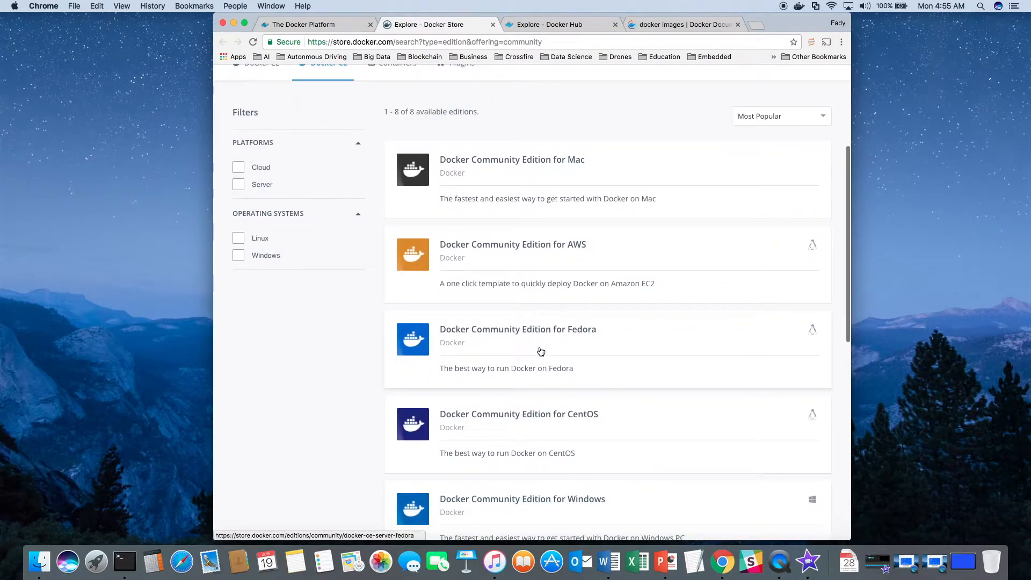
mouse_move(550, 172)
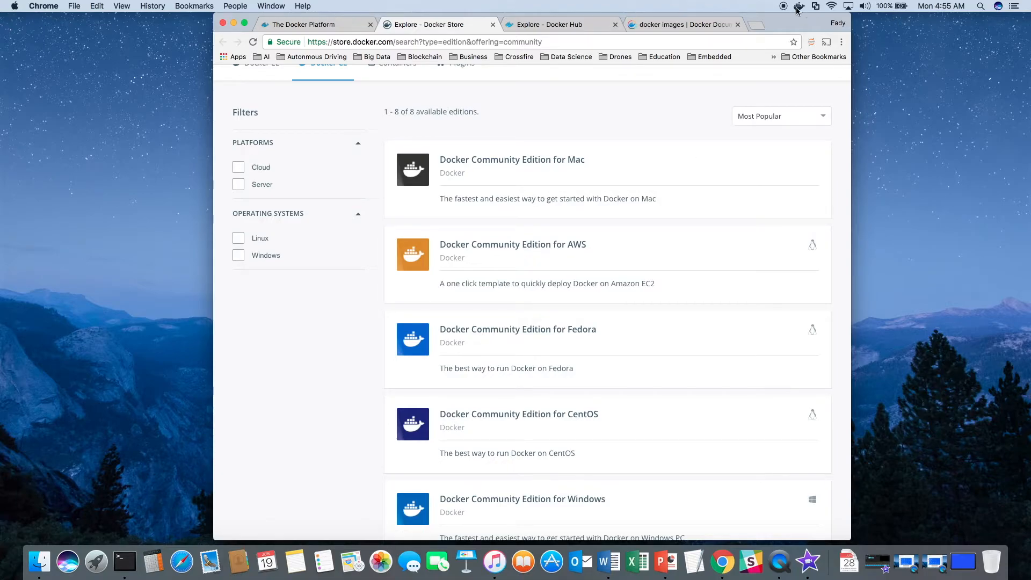
click(799, 6)
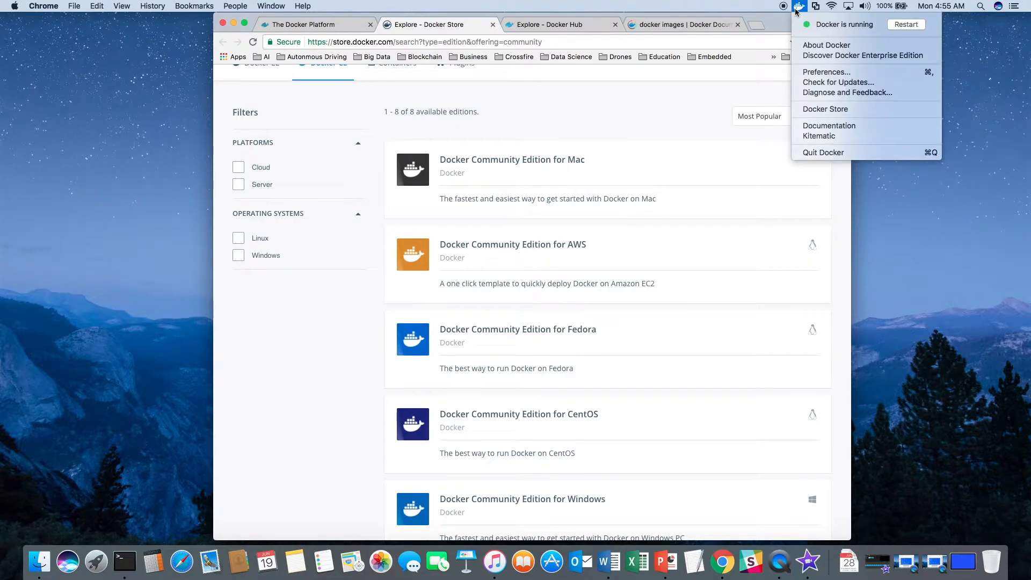
mouse_move(826, 45)
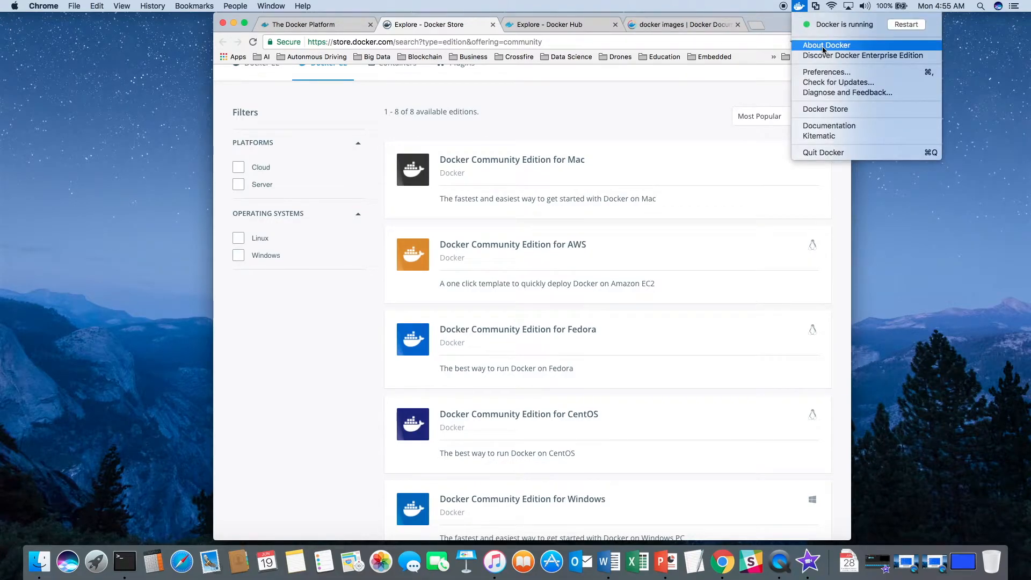
mouse_move(870, 109)
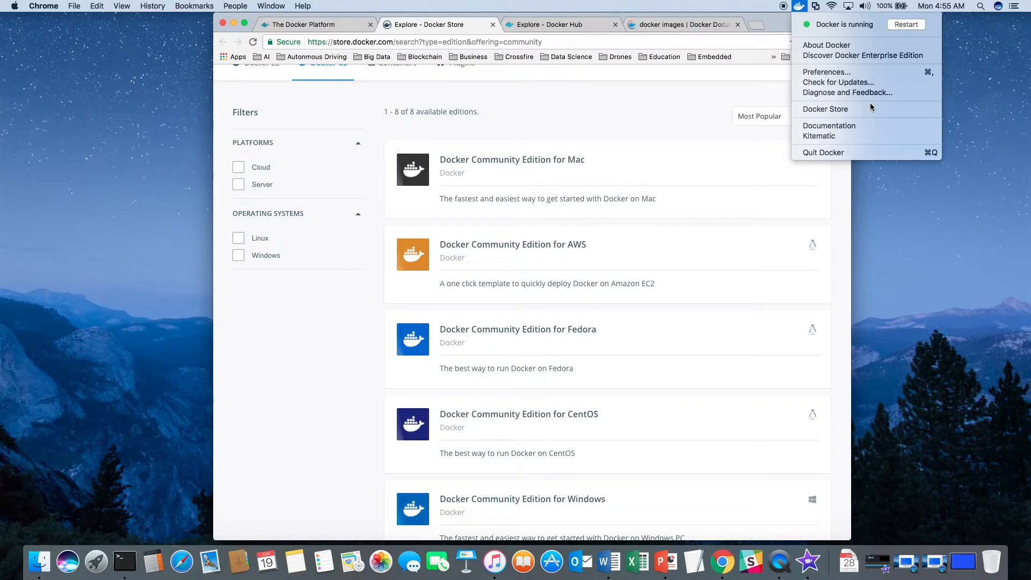
mouse_move(841, 139)
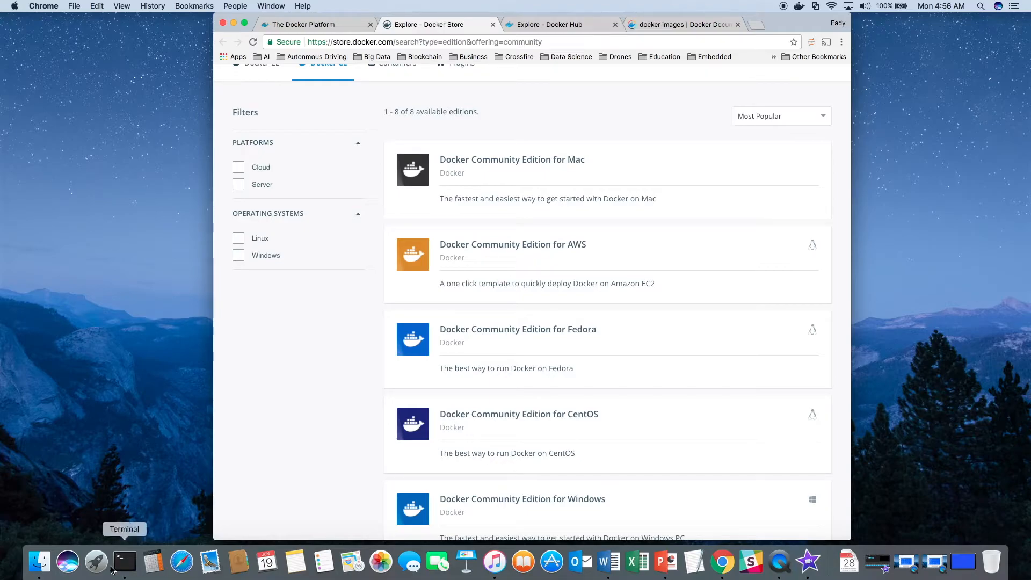
Open Terminal and run docker --version, docker images and docker ps.
click(126, 561)
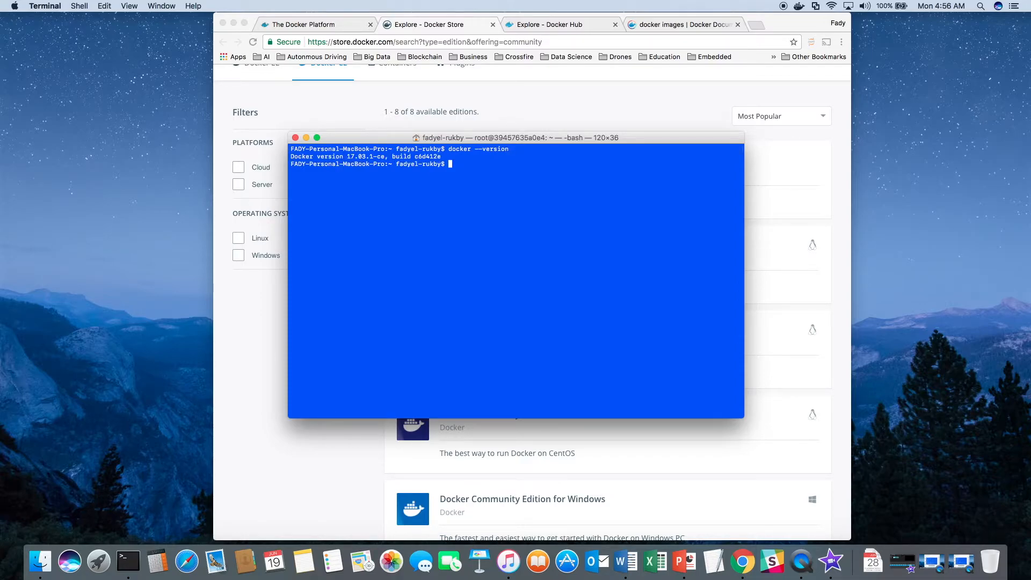
text(docker images)
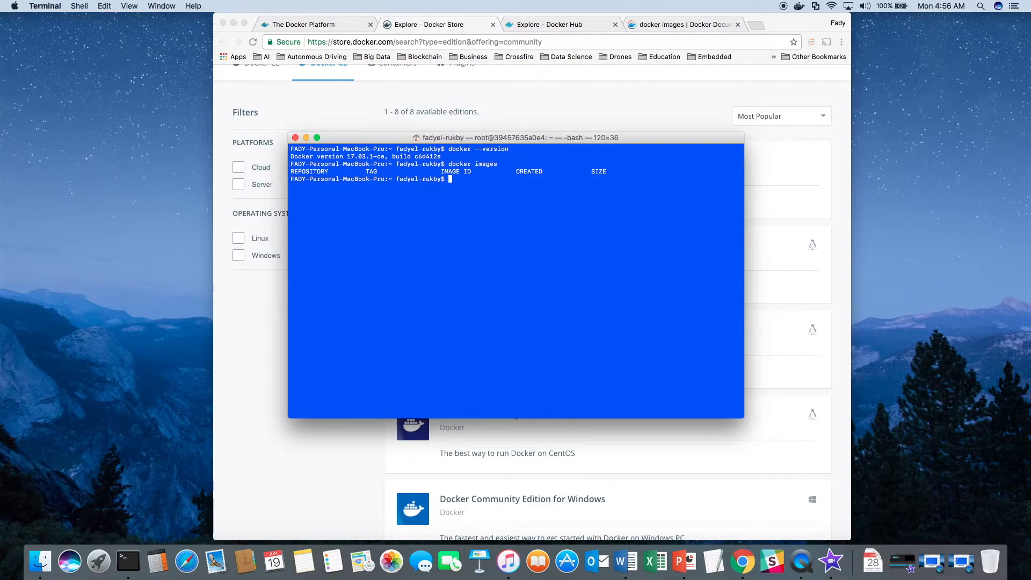
text(docker)
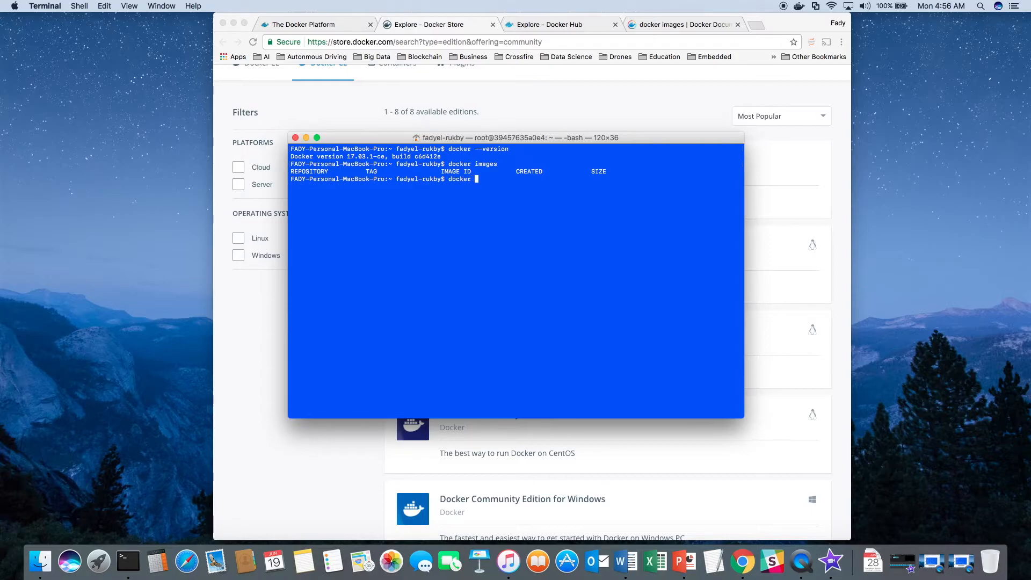
text(ps)
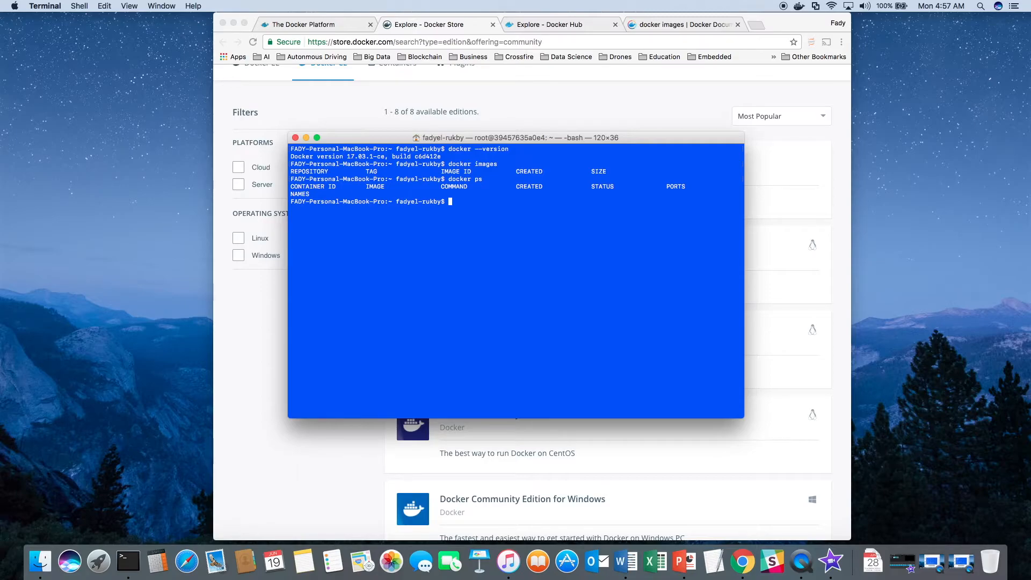
Run docker run hello-world to pull the image and print 'Hello from Docker!'.
text(docker run)
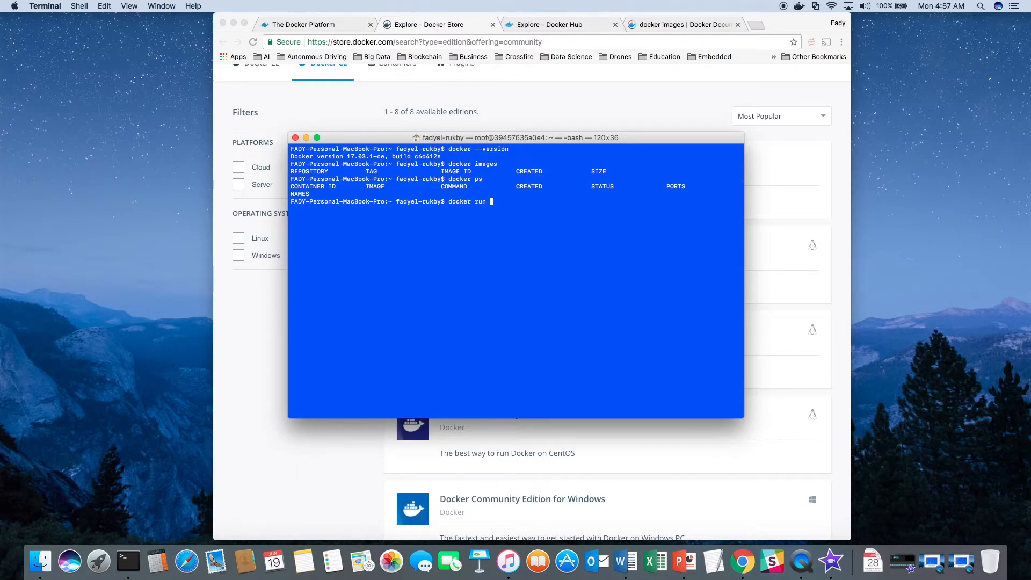
text(hello-w)
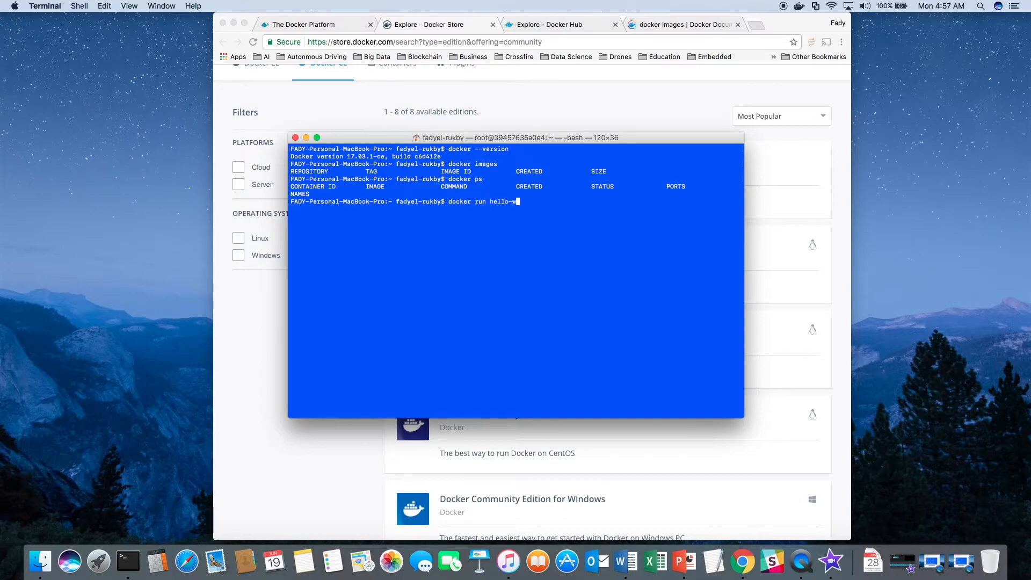
text(orld)
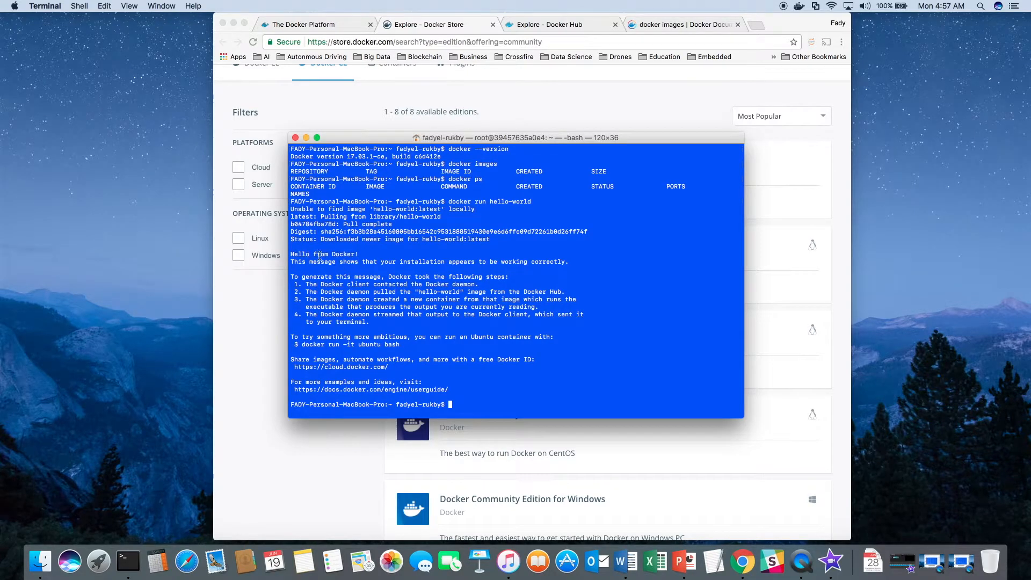
double_click(319, 254)
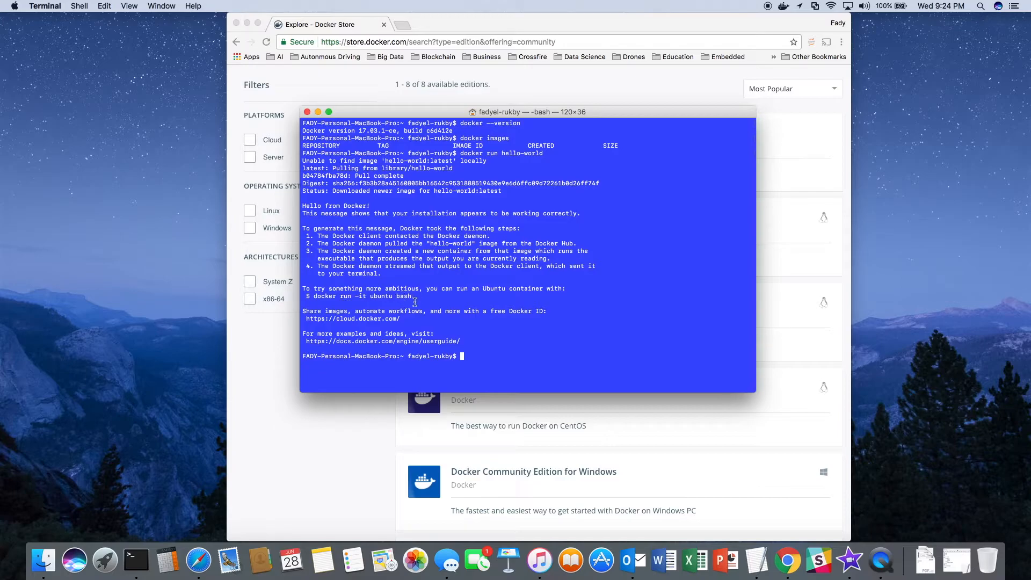
mouse_move(421, 301)
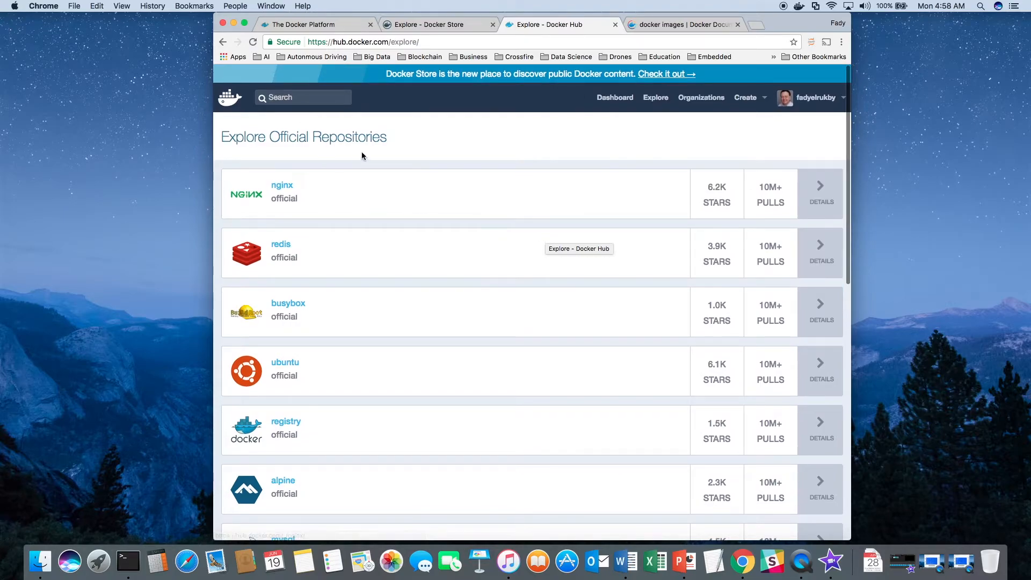
mouse_move(311, 154)
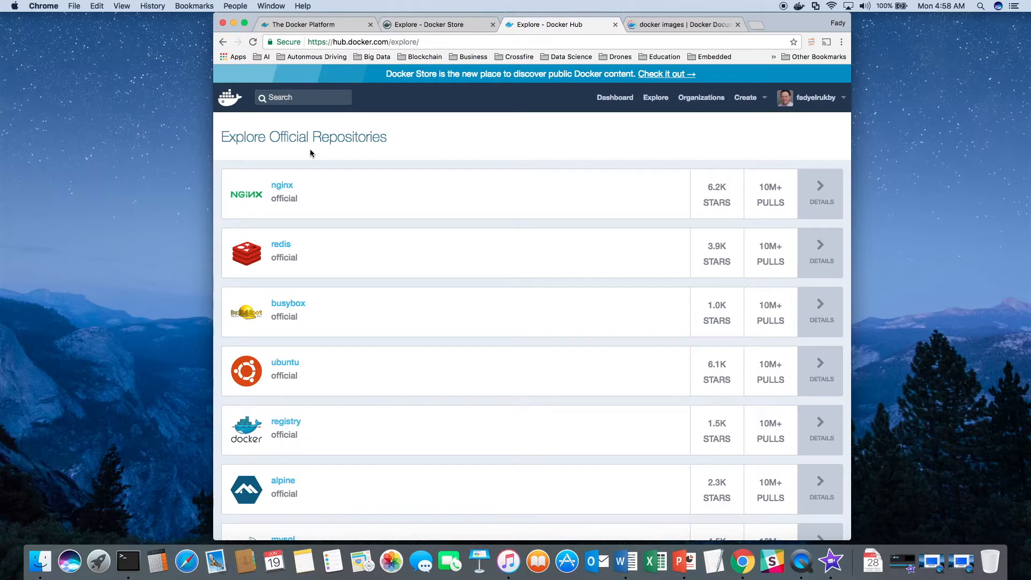
mouse_move(345, 275)
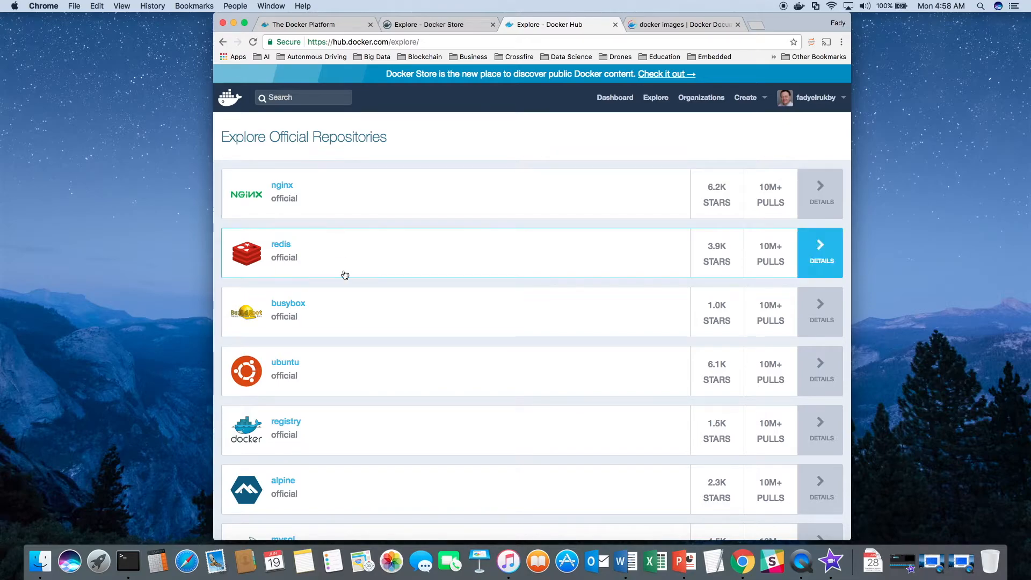
mouse_move(330, 371)
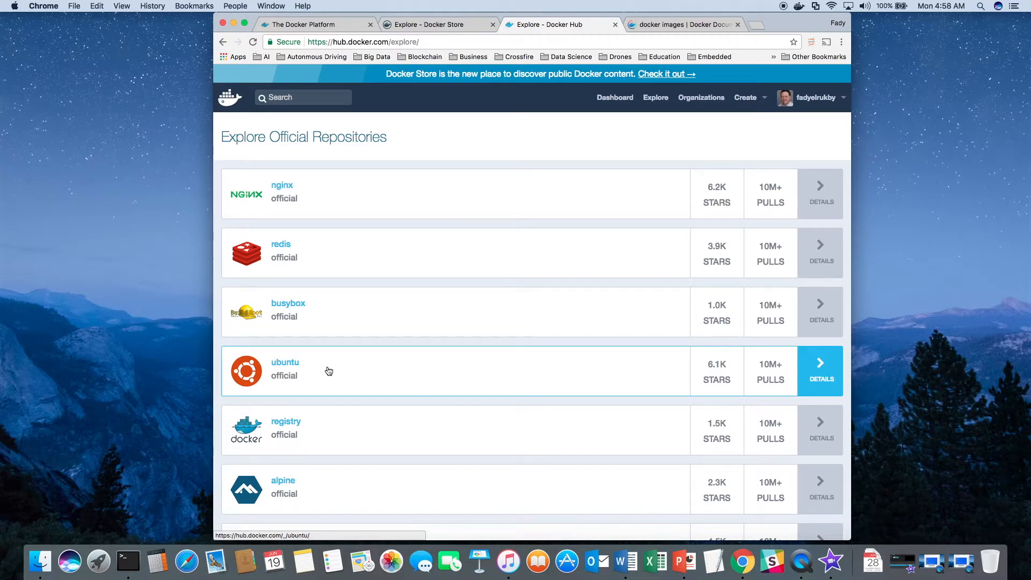
Scroll the Docker Hub official repositories list showing nginx, redis, ubuntu and mysql.
scroll(down, 3)
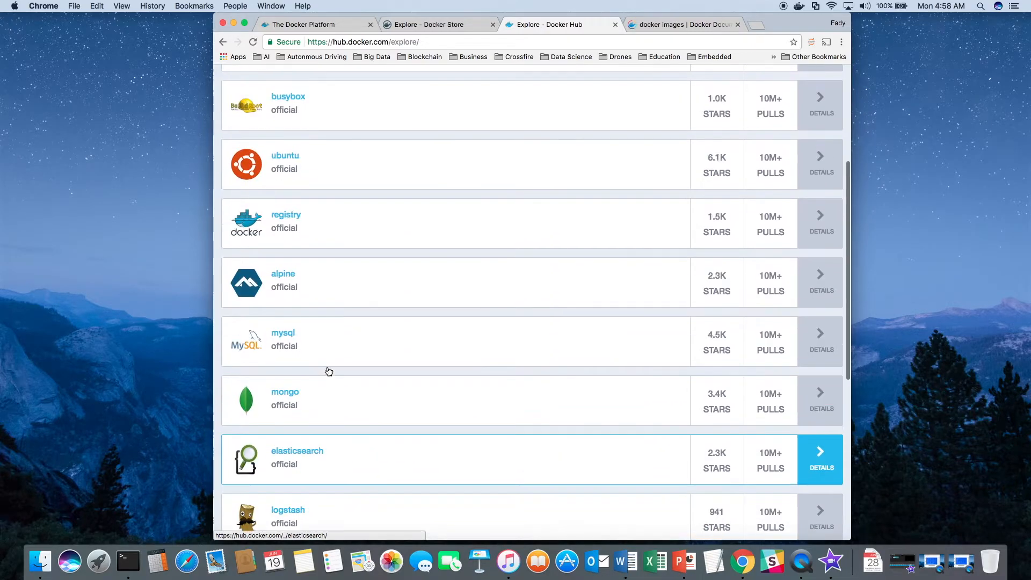
scroll(up, 3)
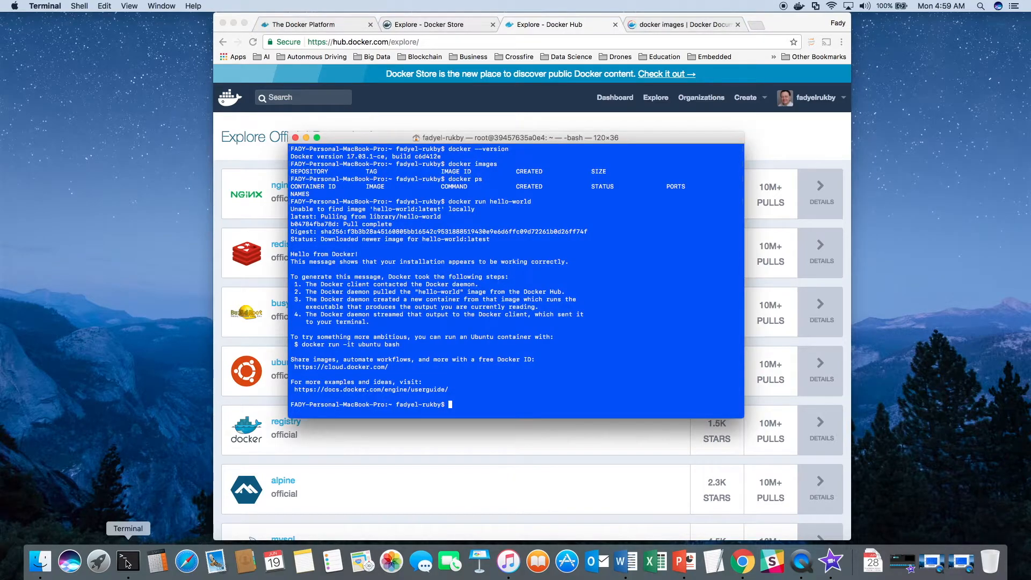
mouse_move(523, 387)
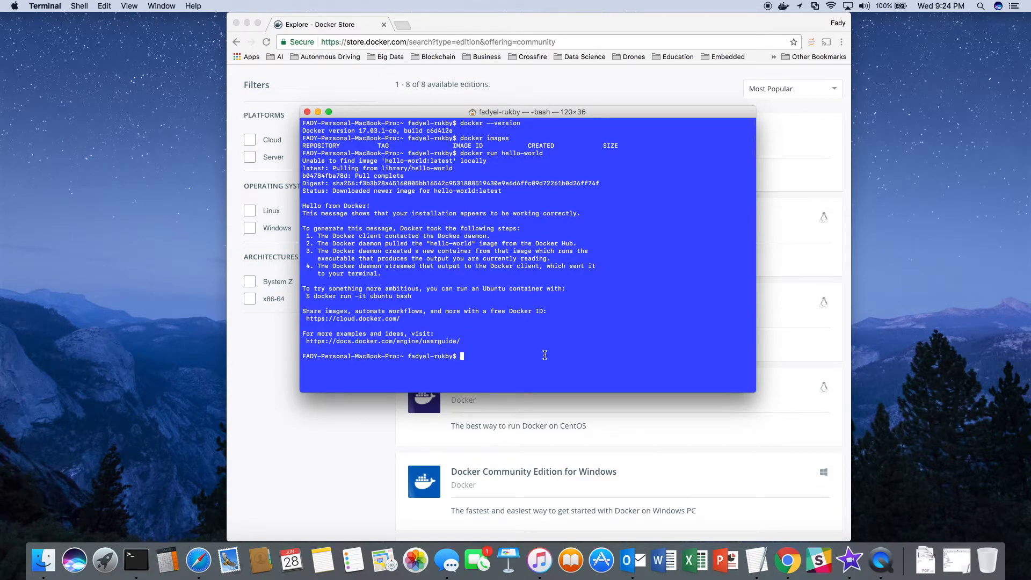
Start an interactive Ubuntu container with docker run -it ubuntu bash.
text(docker run -)
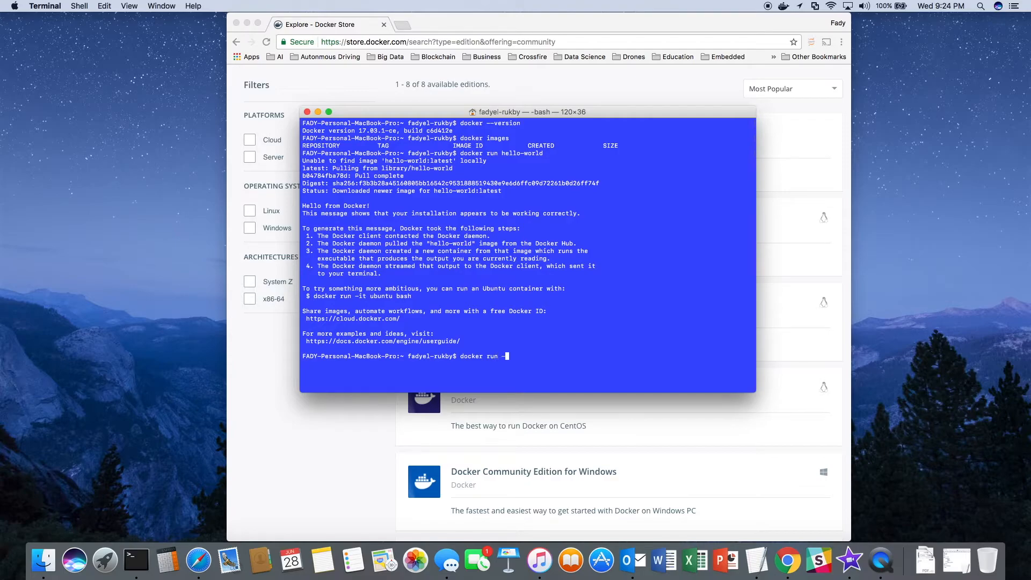
text(it)
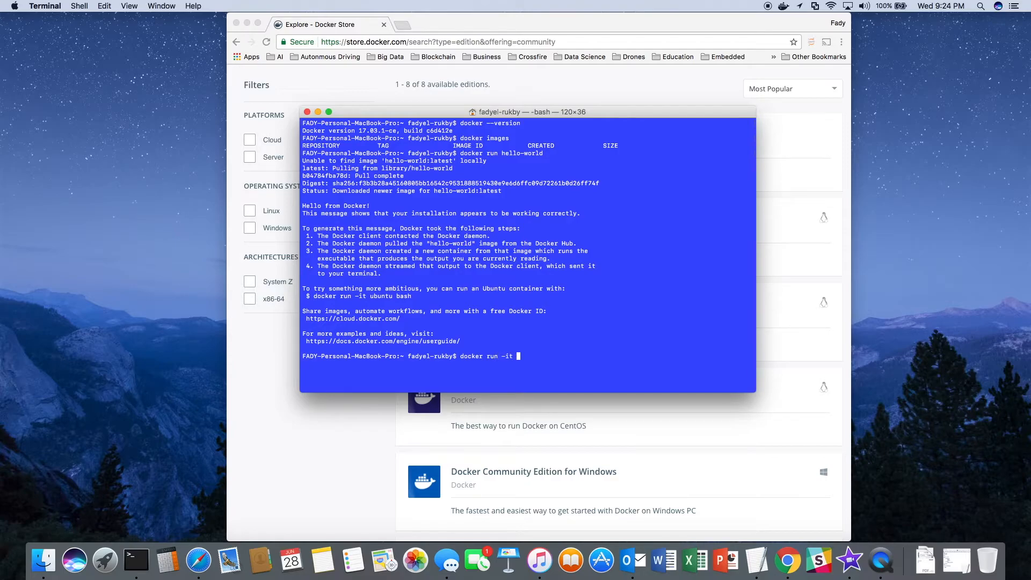
text(ubuntu ba)
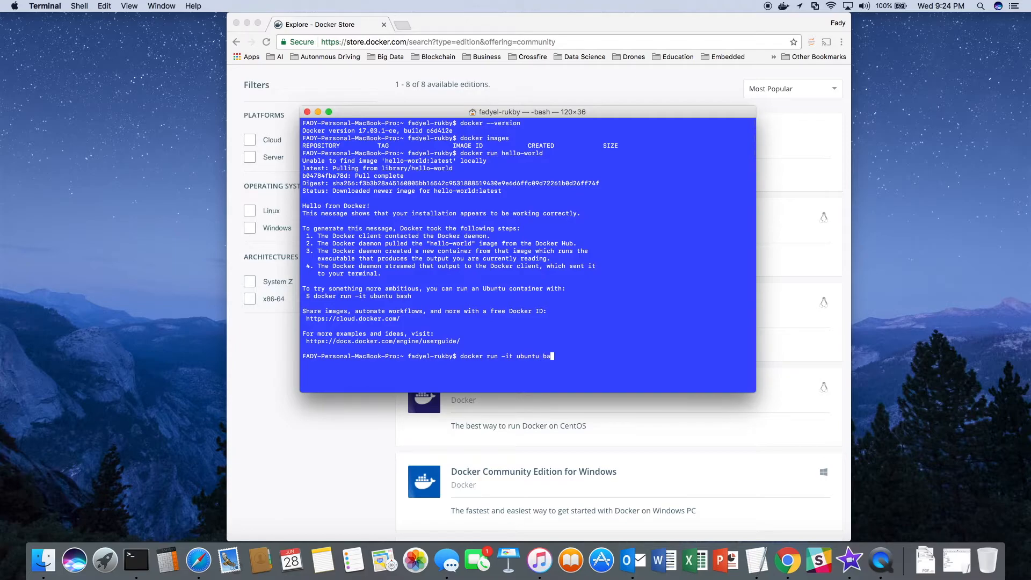
text(sh)
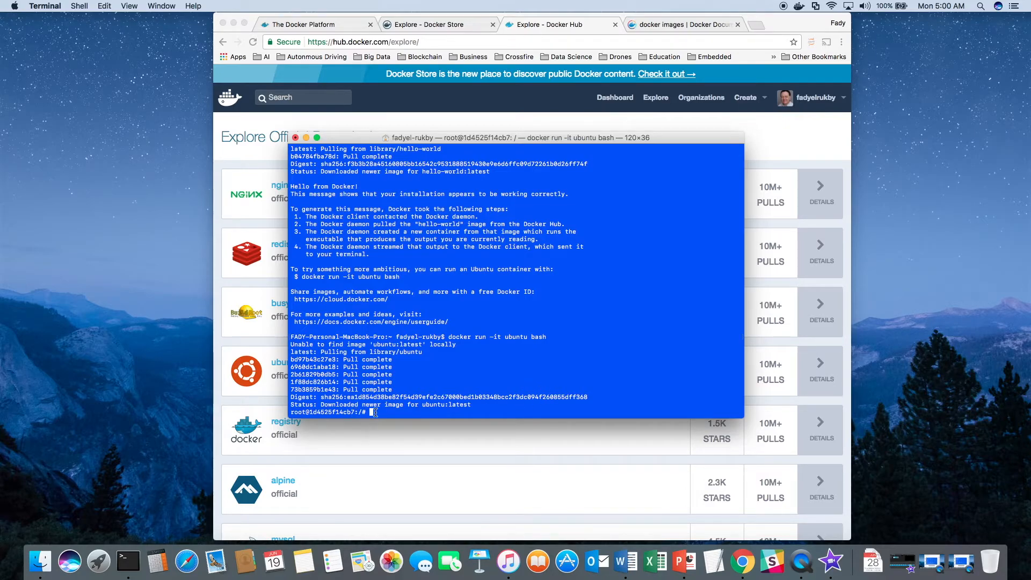
List the container's folders, move into var, then exit the container.
text(ls)
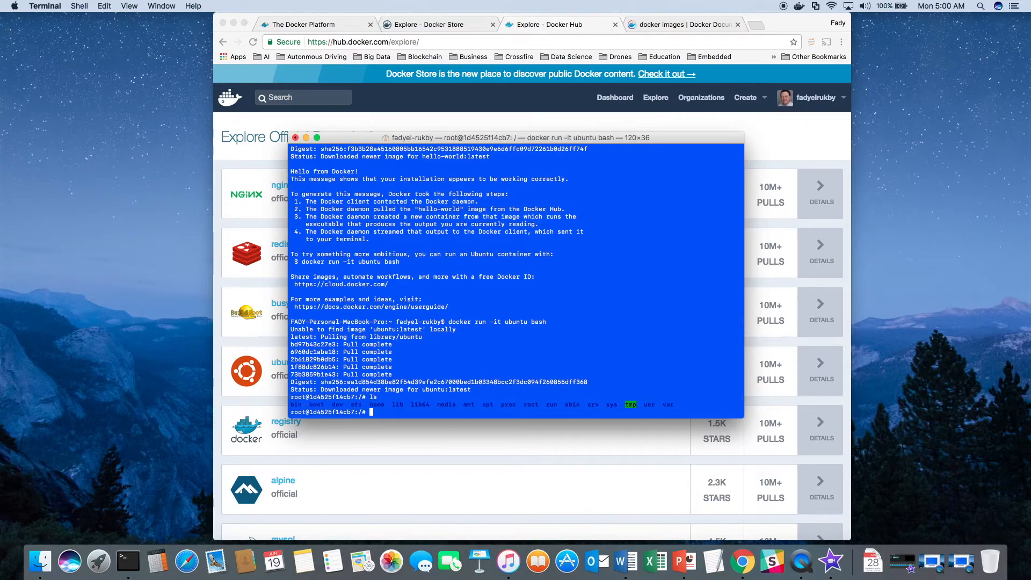
text(cd var)
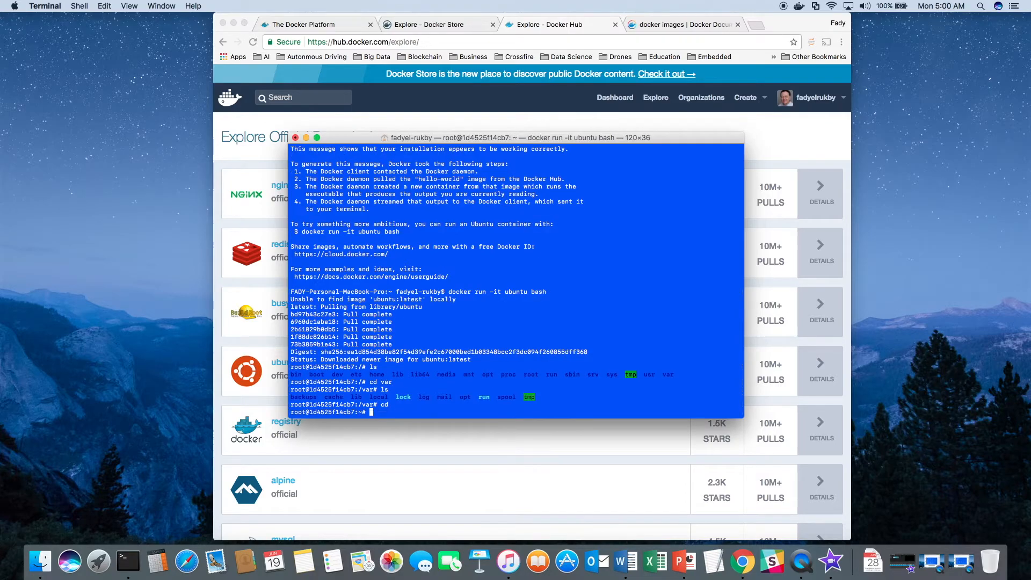
text(exit)
text(docker images)
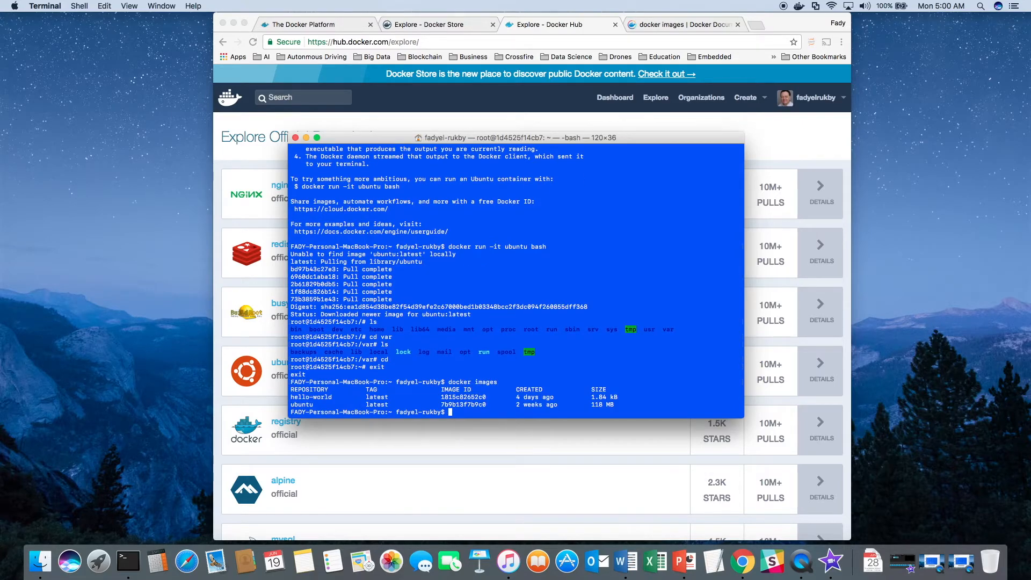
mouse_move(321, 415)
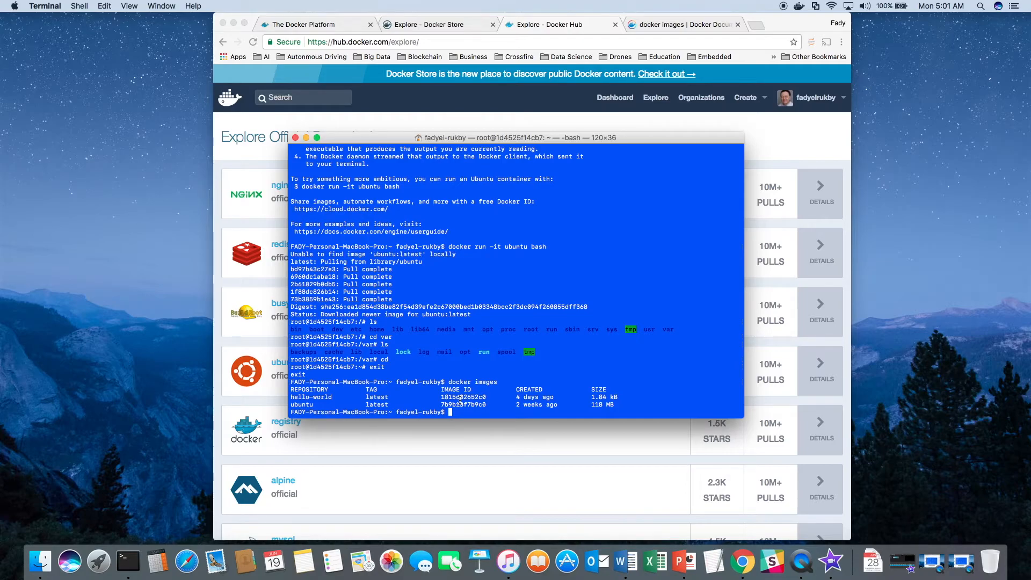
Run docker ps and docker ps -a, selecting sleepy_payne and the hello-world container ID.
text(d)
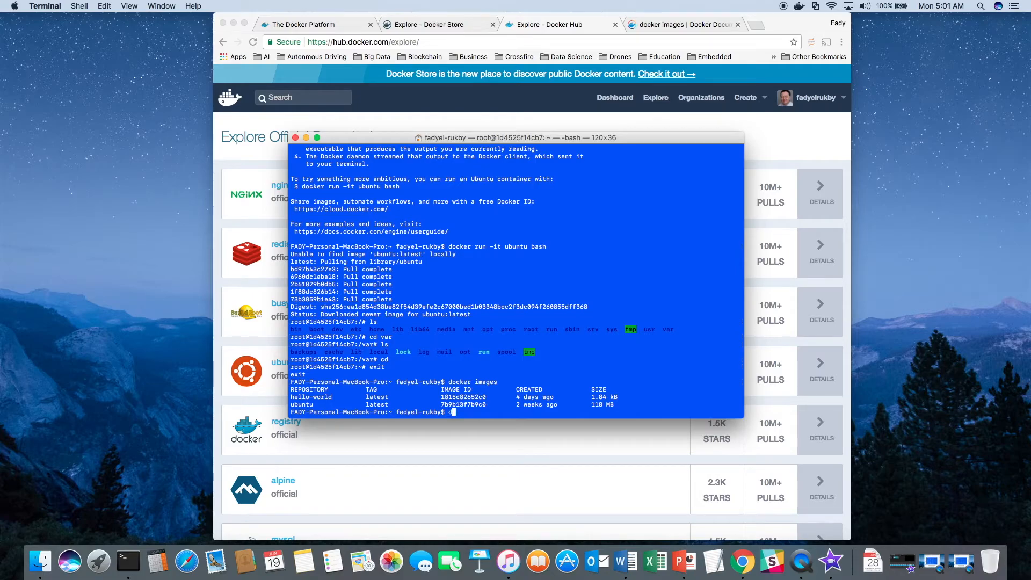
text(docker ps)
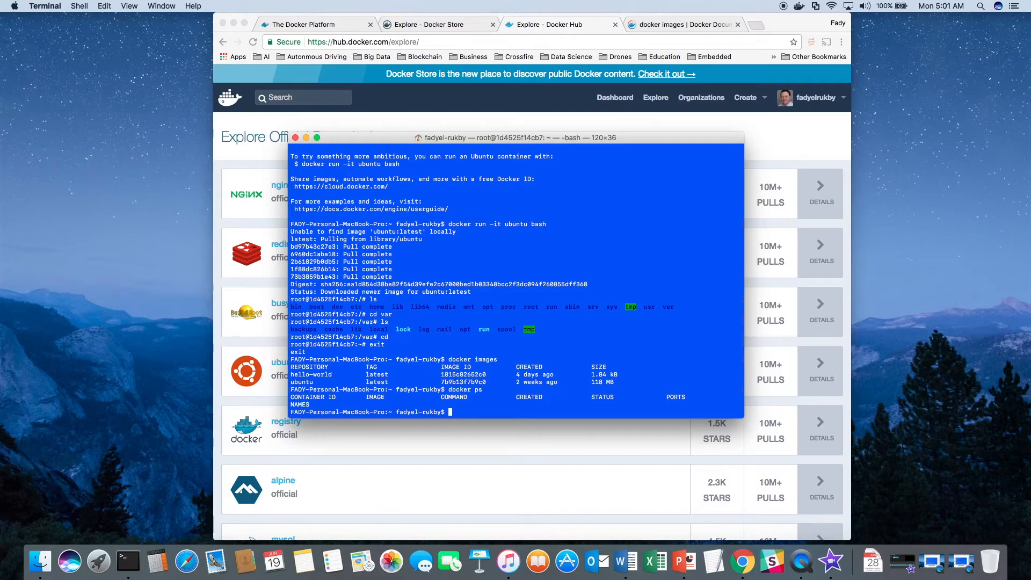
text(docker)
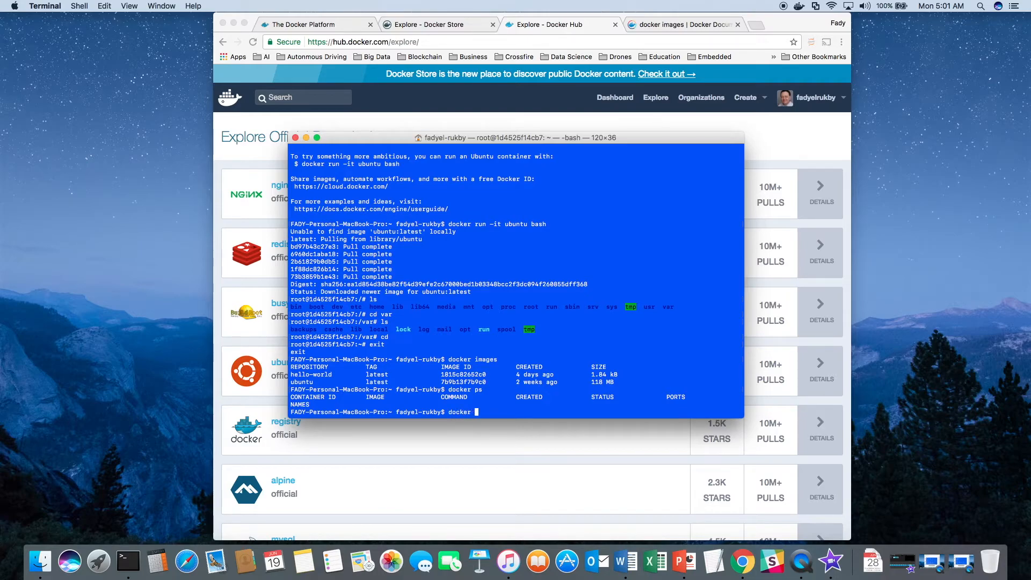
text(ps -a)
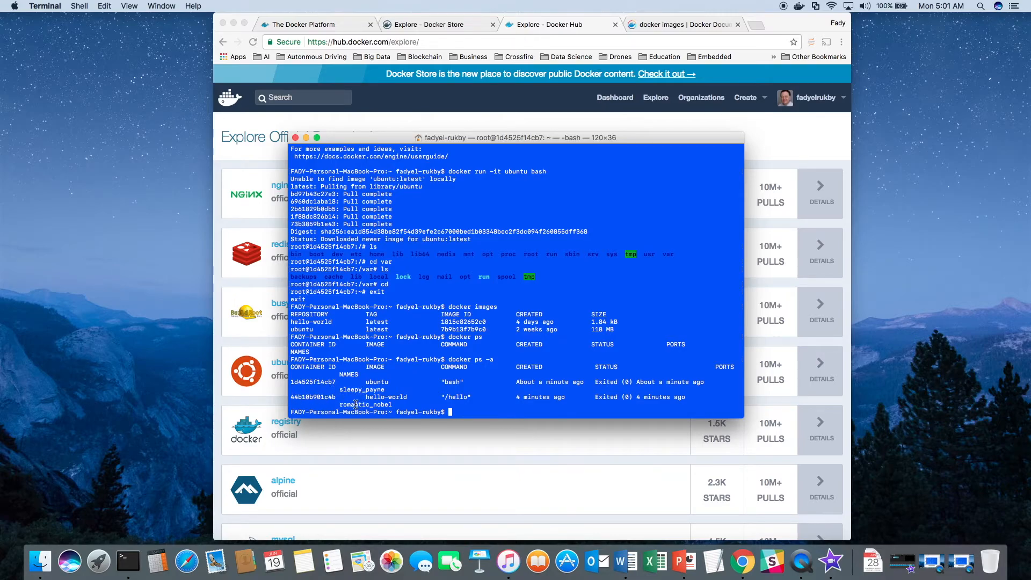
mouse_move(367, 383)
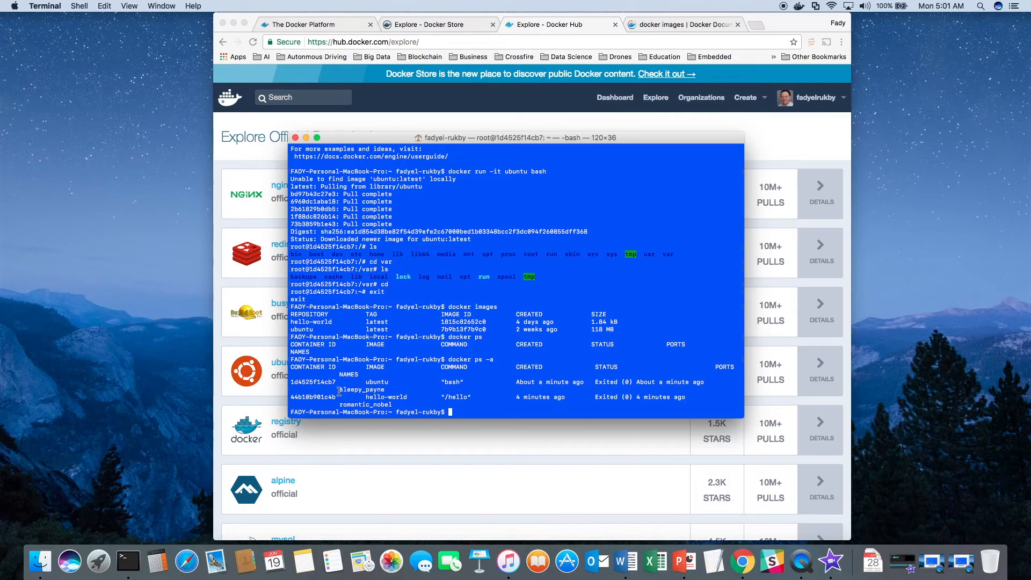
double_click(361, 389)
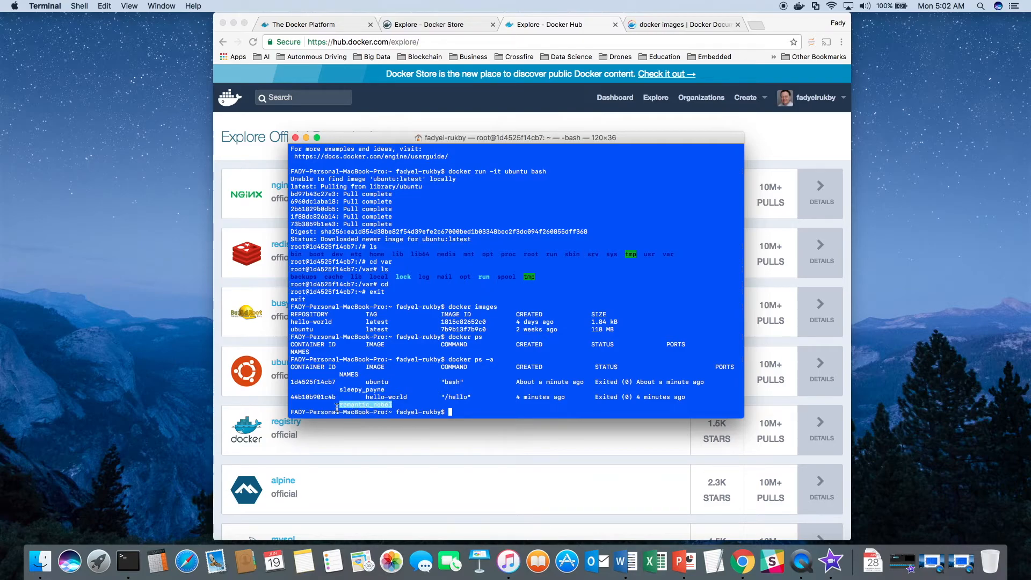
mouse_move(372, 424)
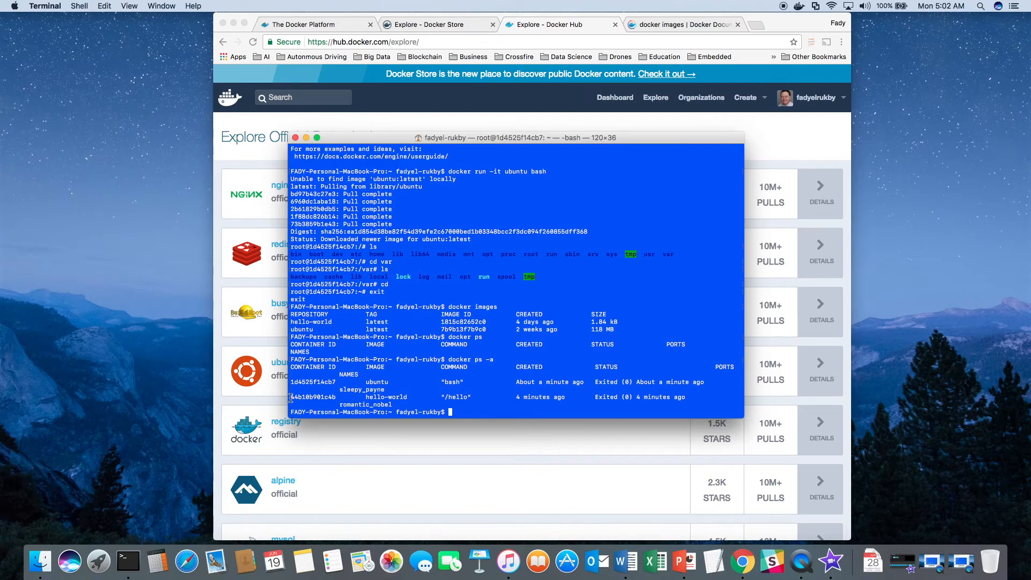
double_click(312, 397)
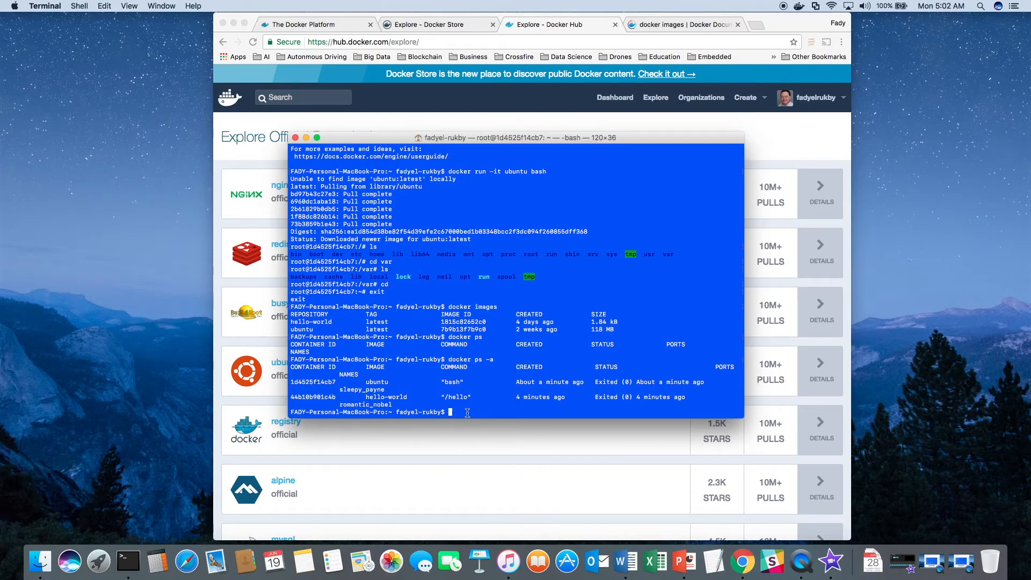
Remove container 44b10b901c4b, then rerun docker ps -a and docker images.
text(docker)
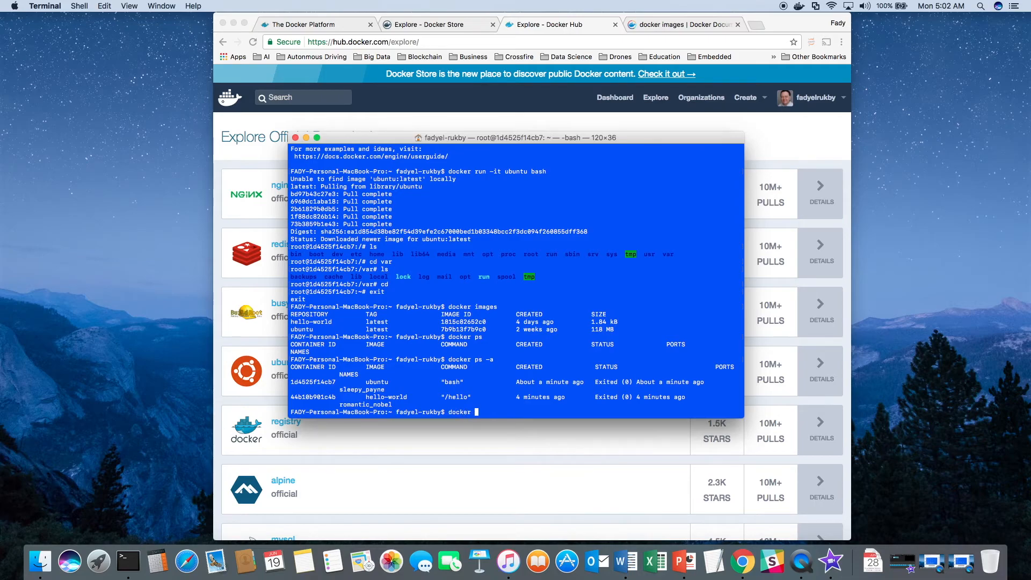
text(rm)
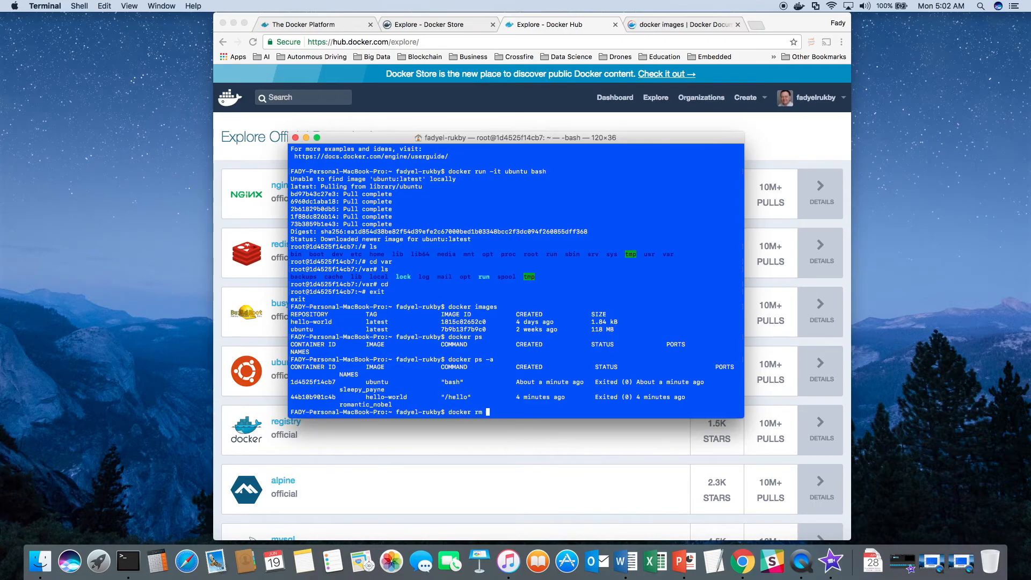
text(44b10b901c4b)
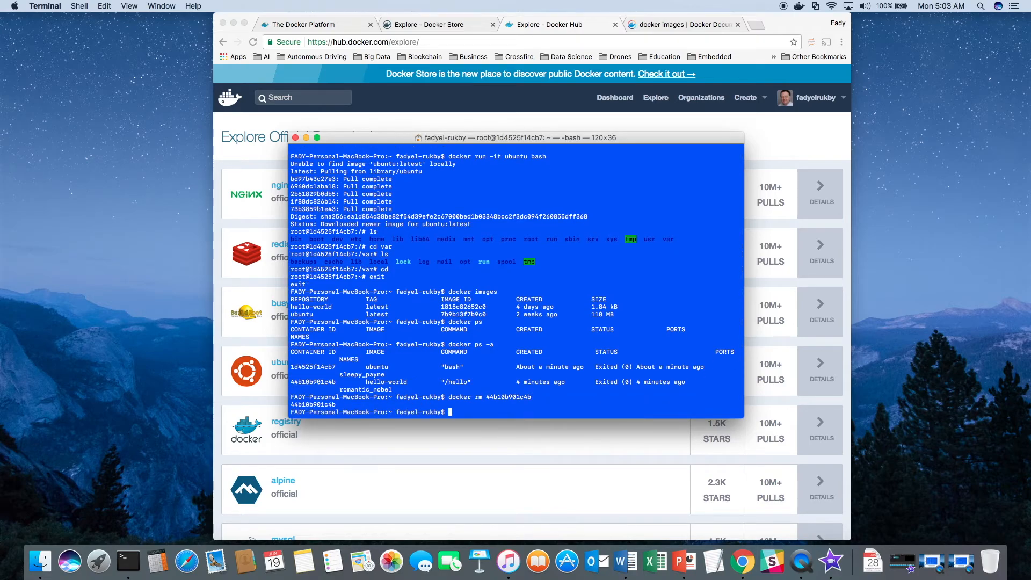
text(docker ps -a)
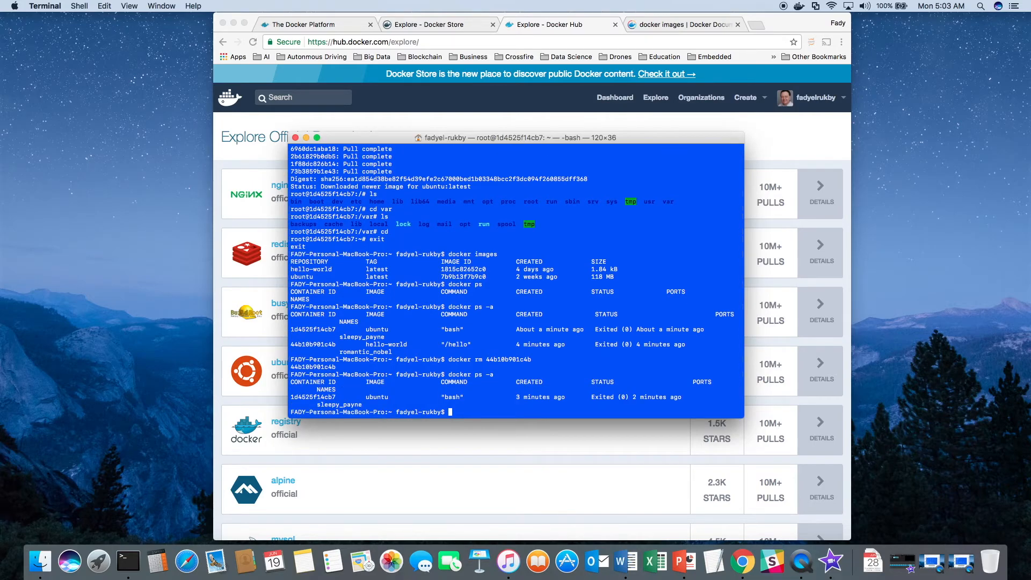
text(docker images)
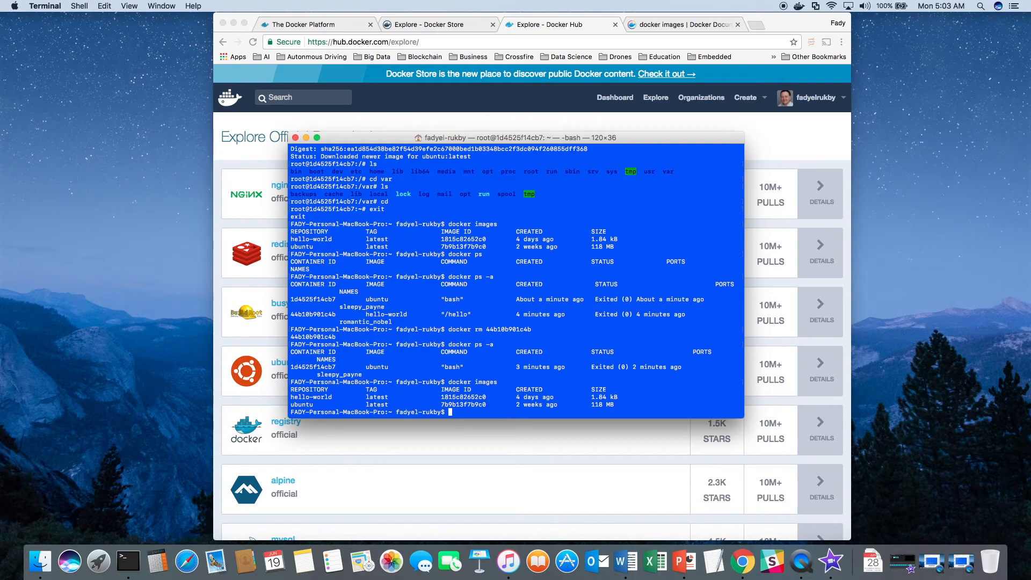
Run docker rmi hello-world, then docker images to list the remaining images.
text(docker)
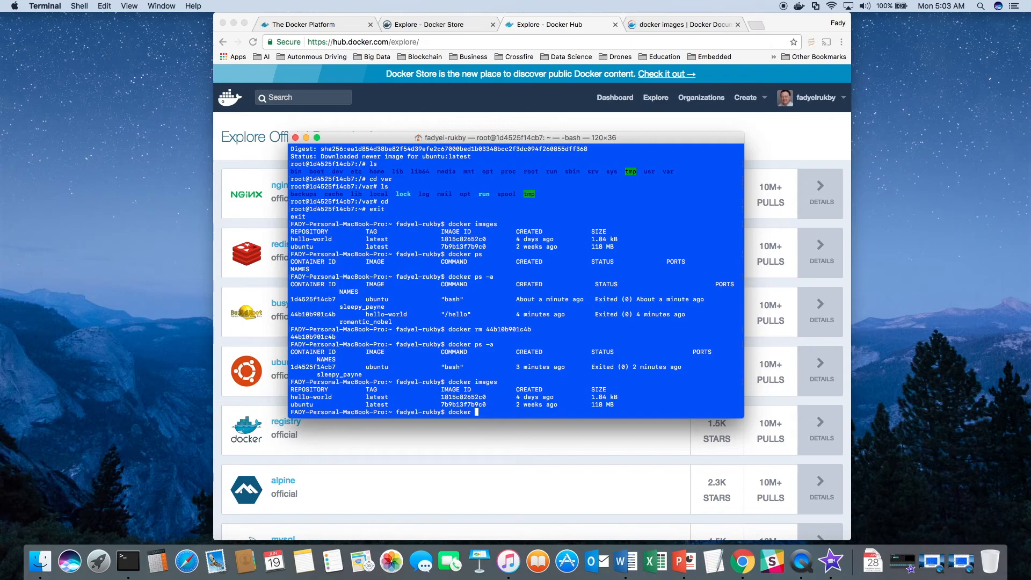
text(rmi)
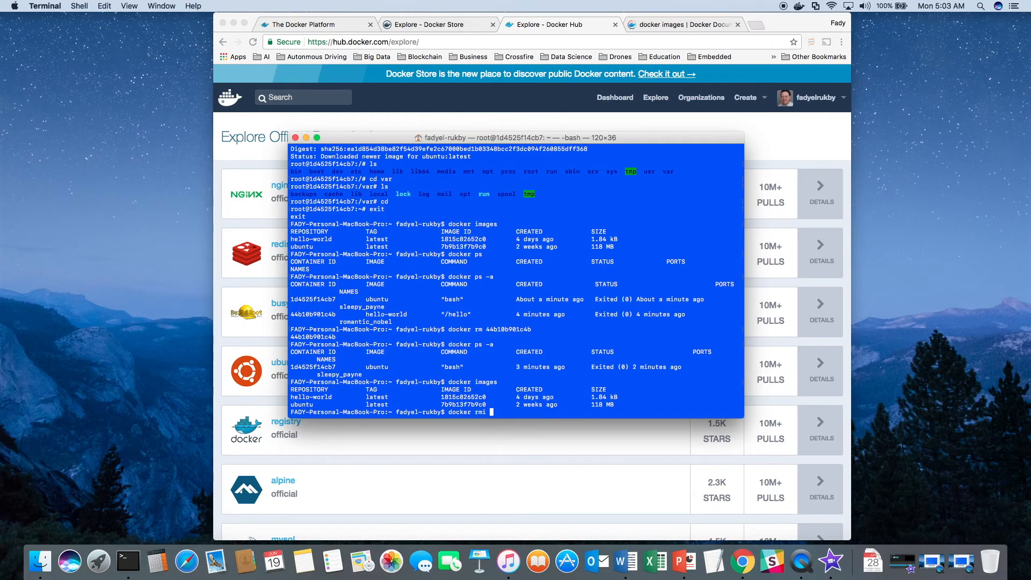
text(hel)
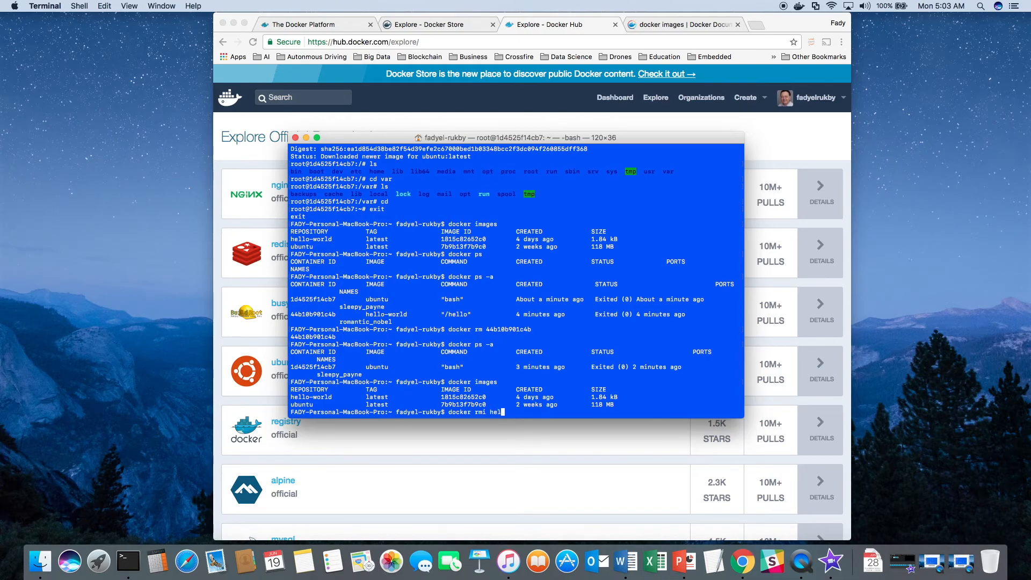
text(lo)
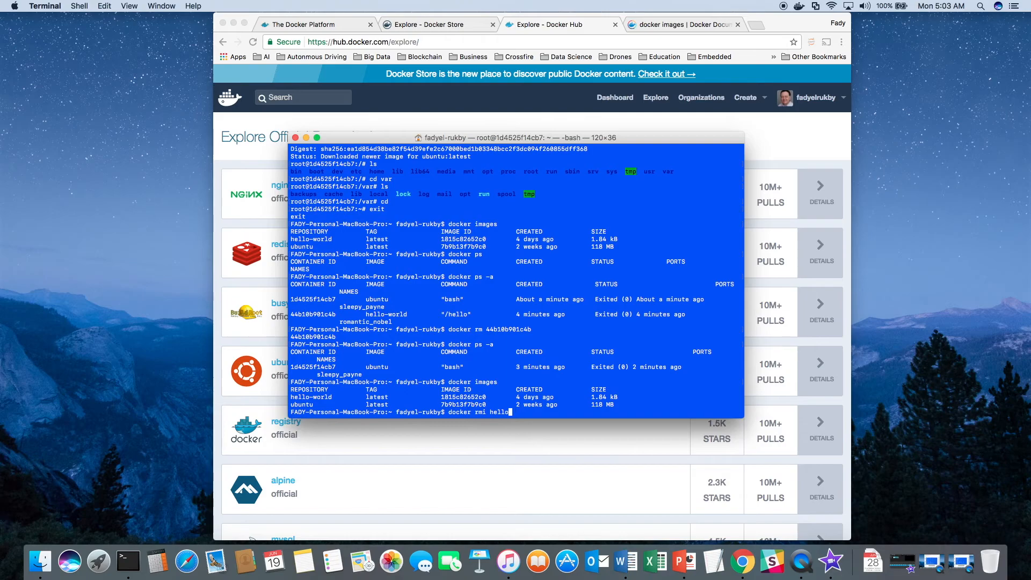
text(-world)
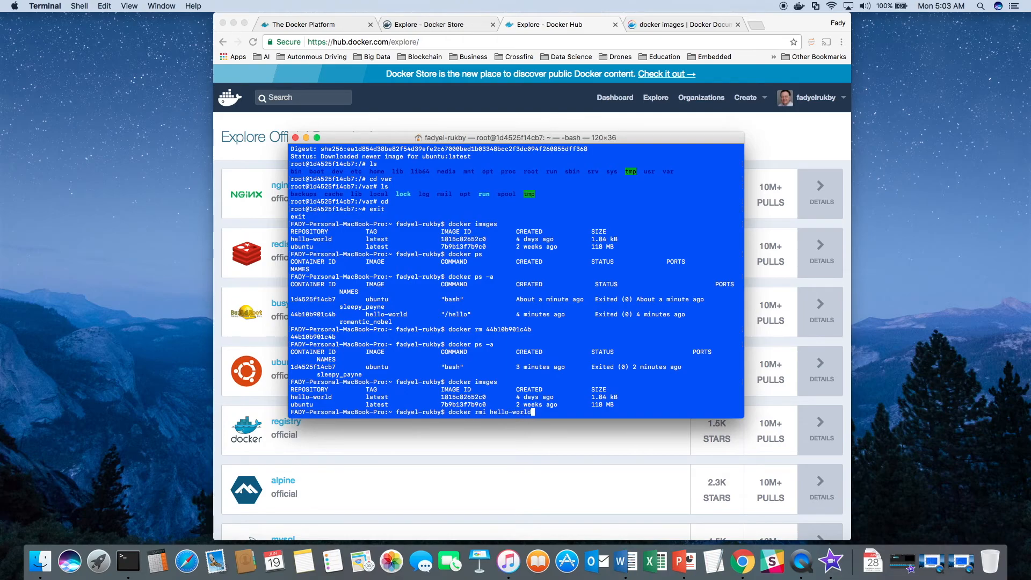
key(Return)
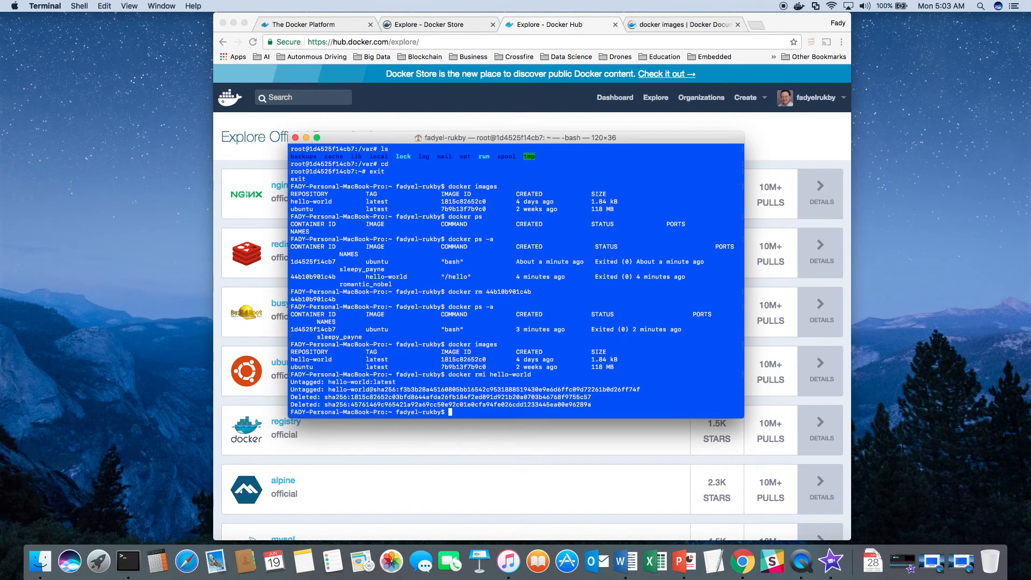
text(docker images)
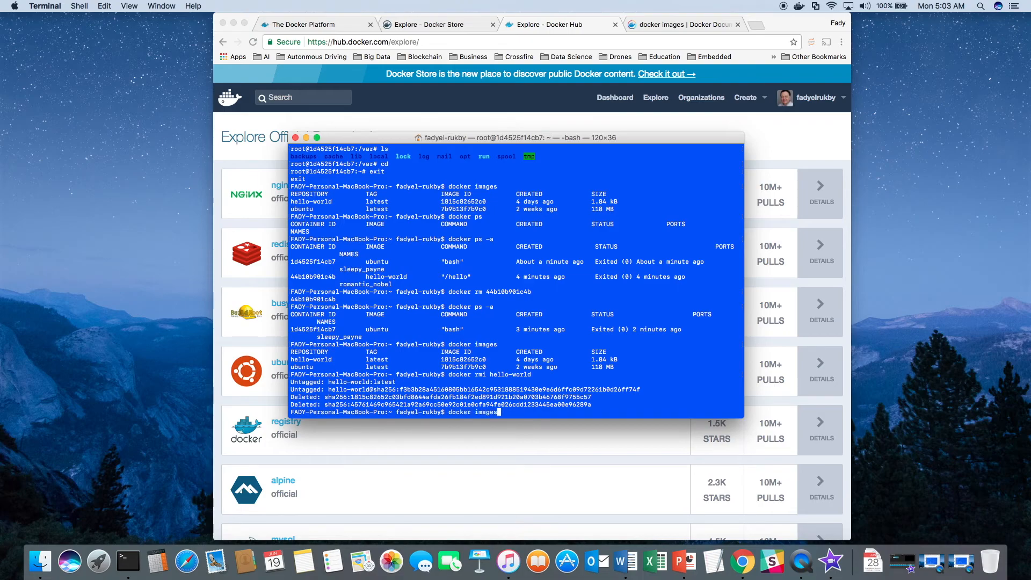
key(Return)
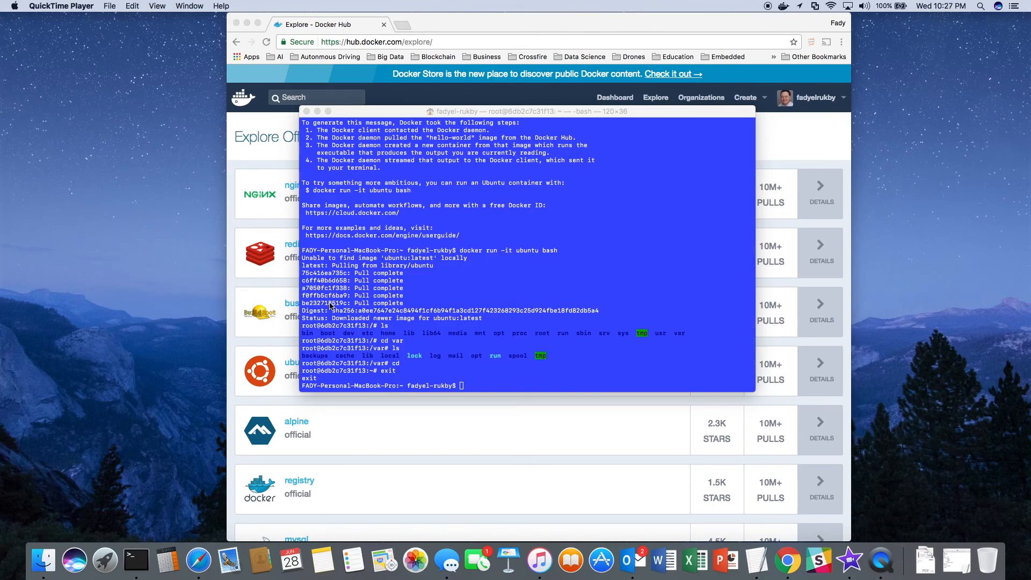
mouse_move(535, 123)
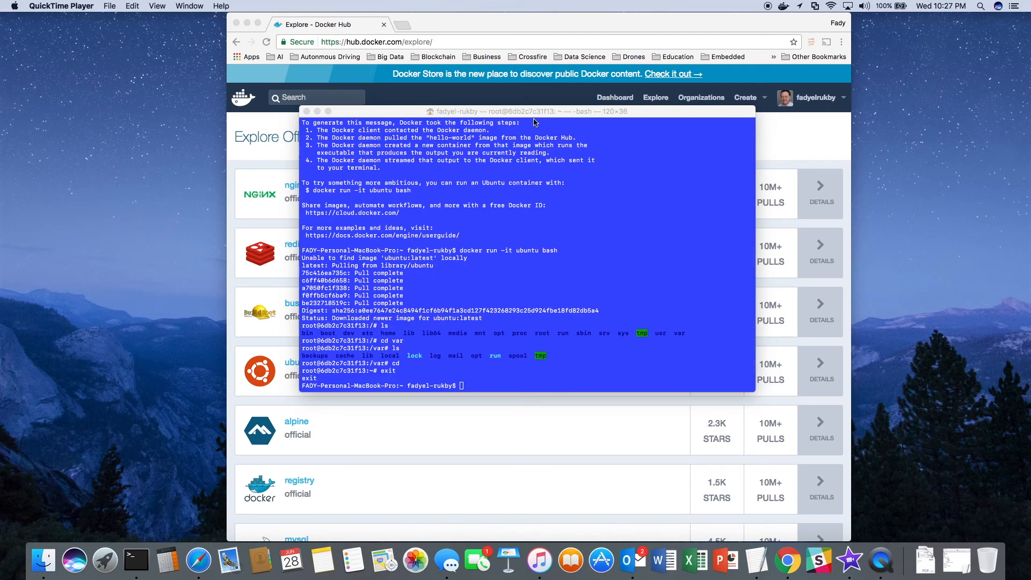
Choose Kitematic from the Docker whale menu in the menu bar.
click(783, 6)
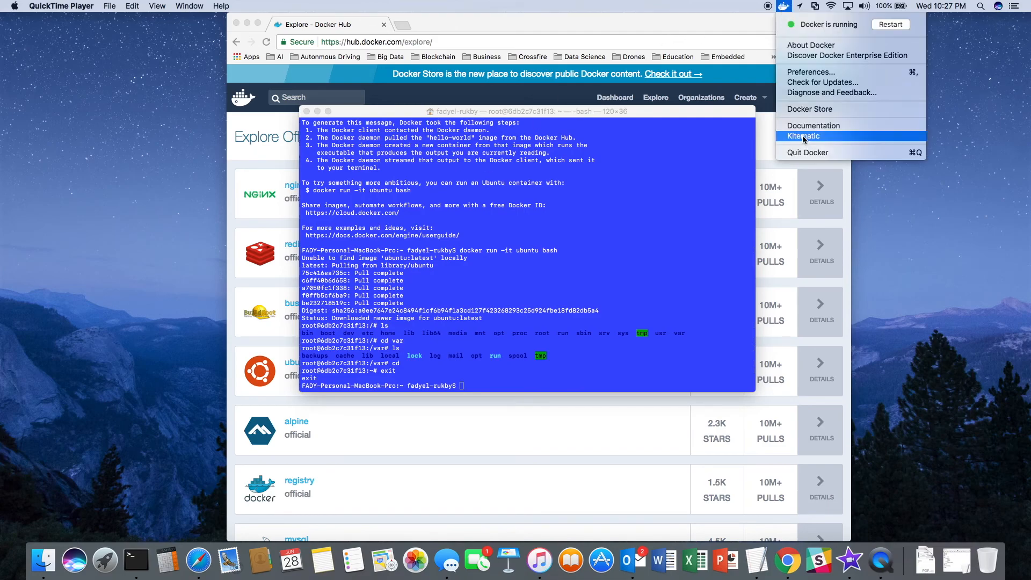
mouse_move(842, 140)
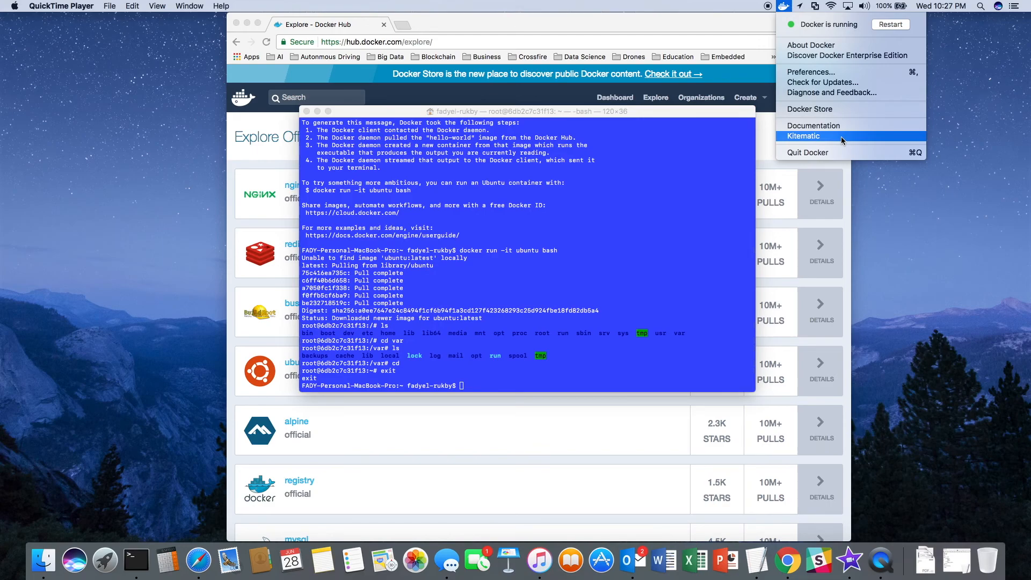
click(804, 135)
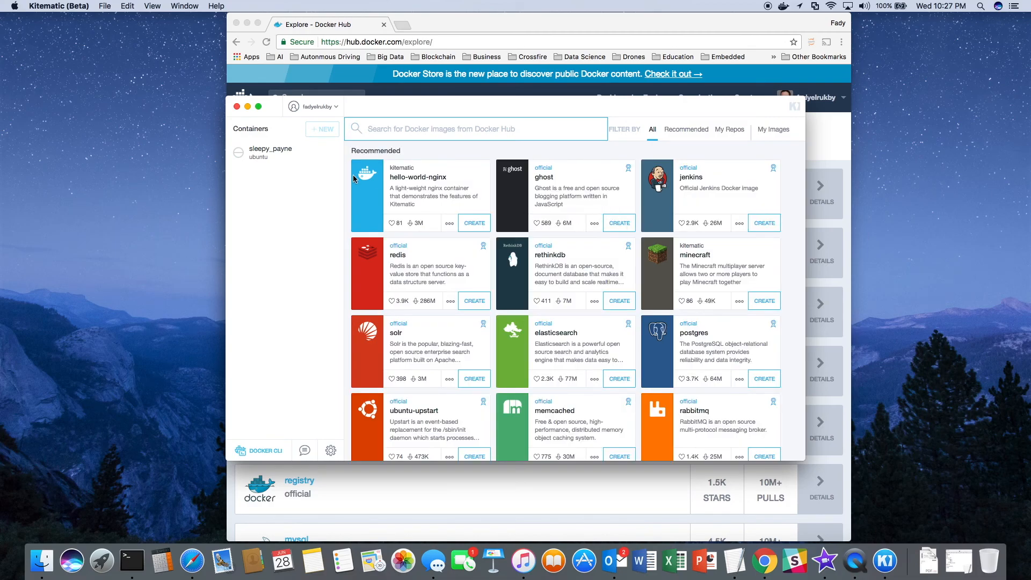
mouse_move(261, 152)
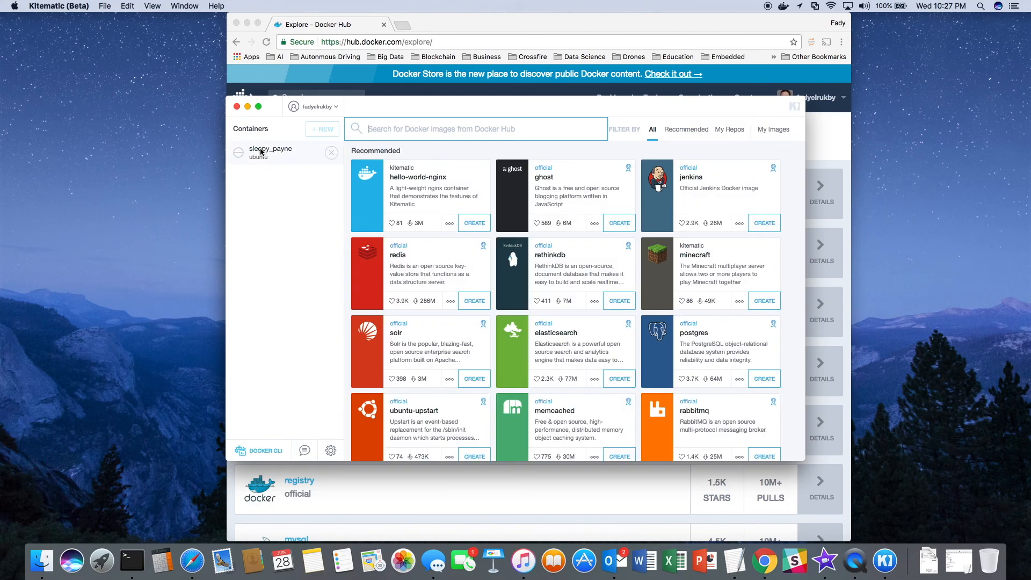
Show the stopped sleepy_payne container's logs, then launch a Docker CLI shell in Terminal.
click(275, 152)
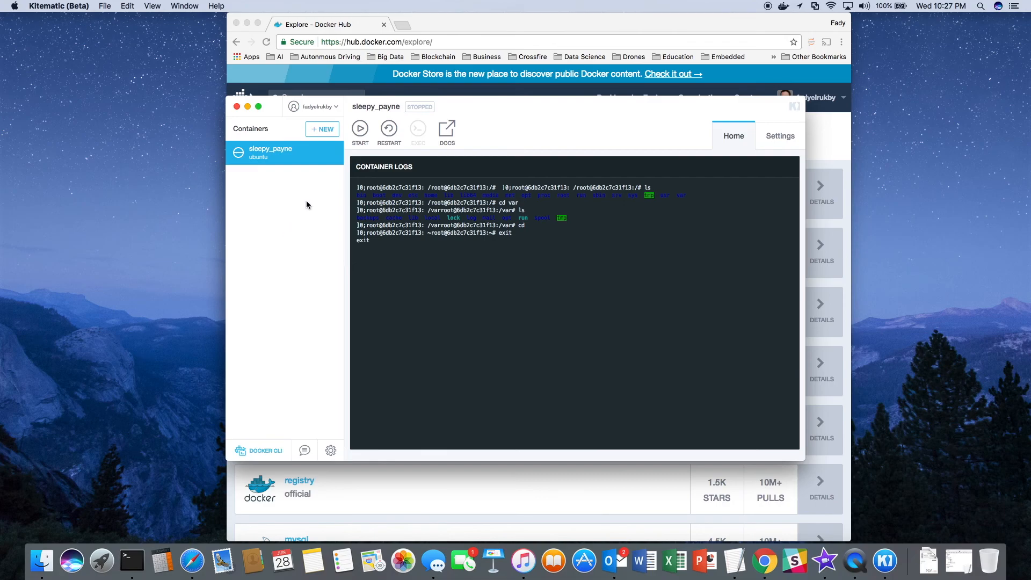
mouse_move(580, 238)
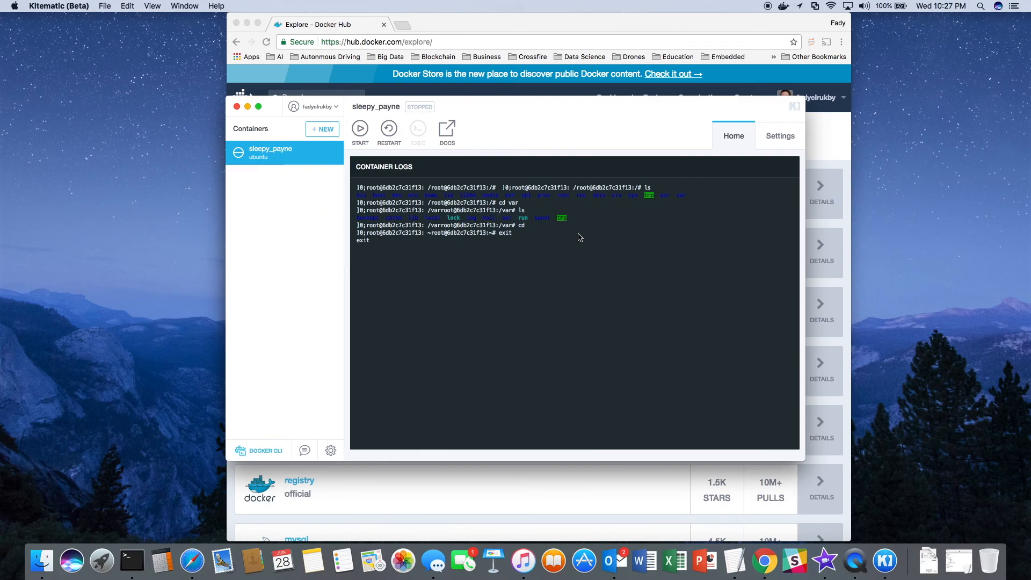
mouse_move(450, 176)
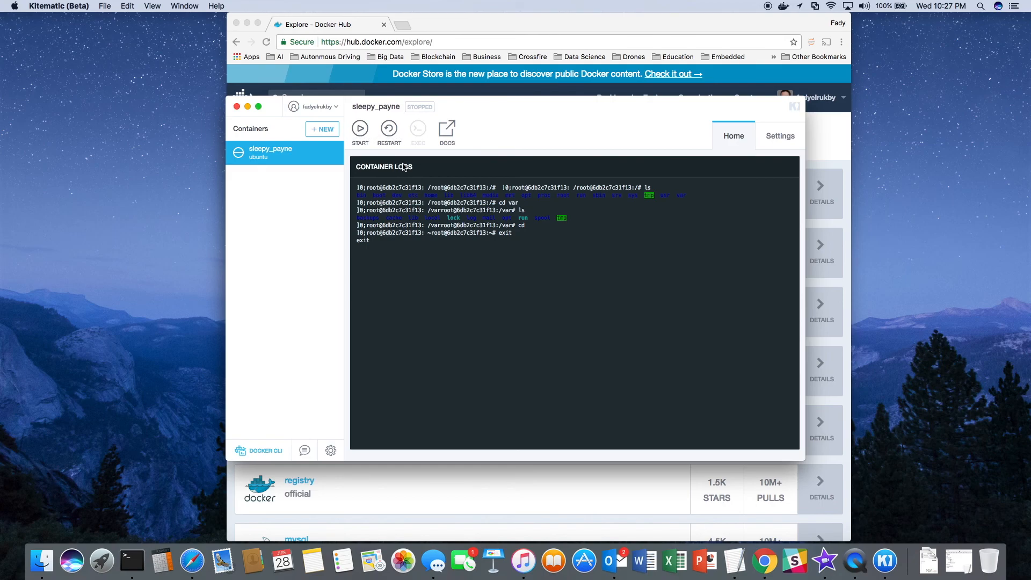
mouse_move(262, 456)
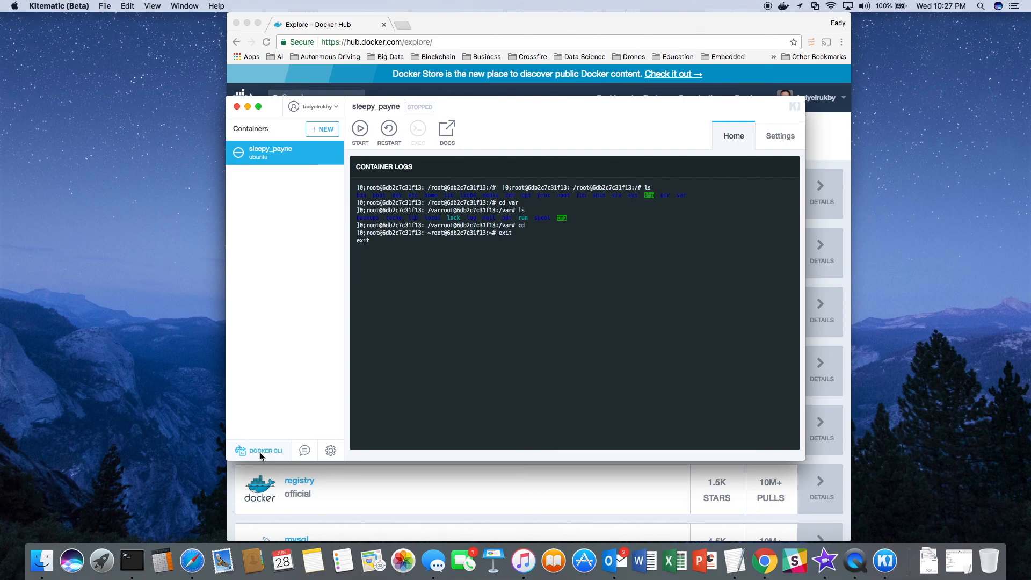
click(258, 450)
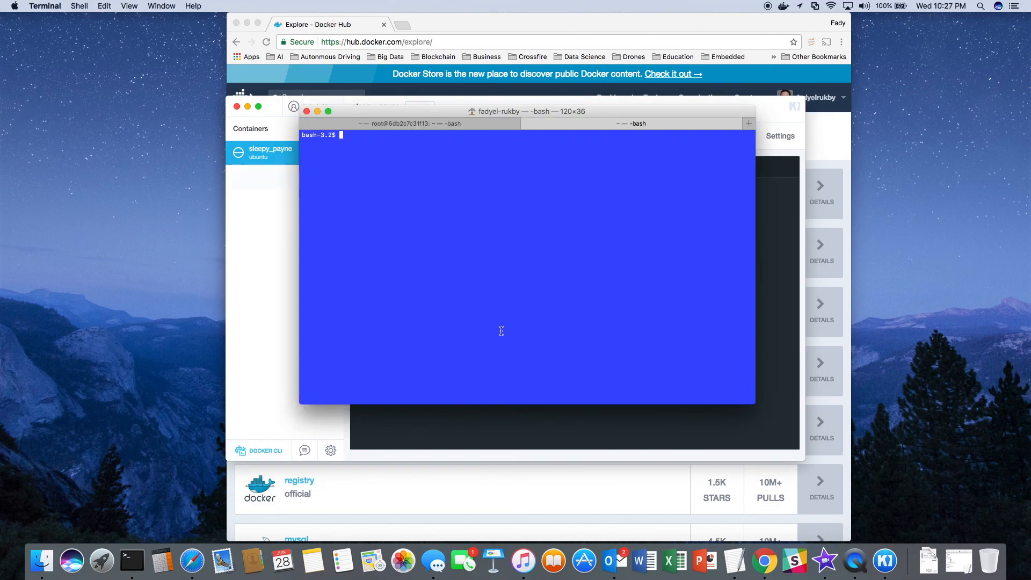